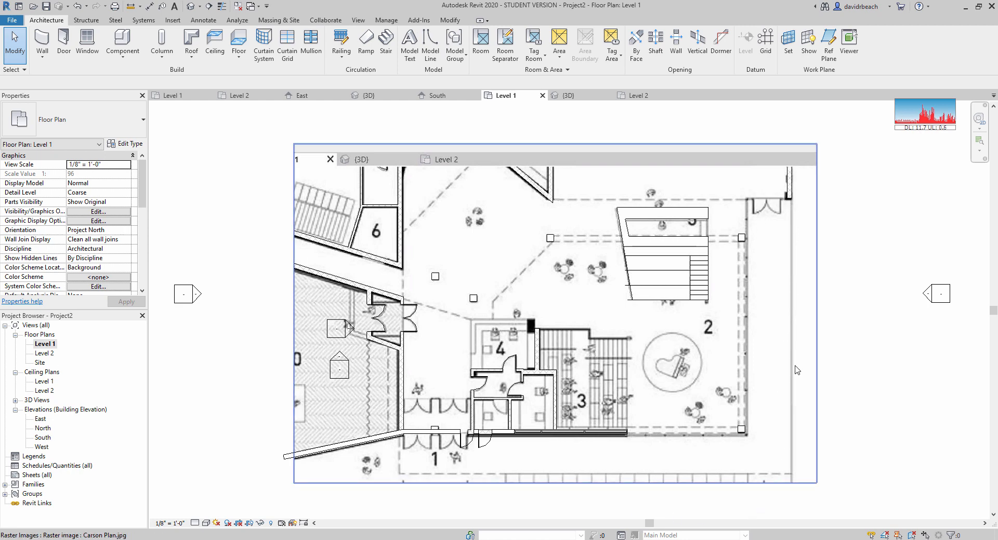
mouse_move(752, 463)
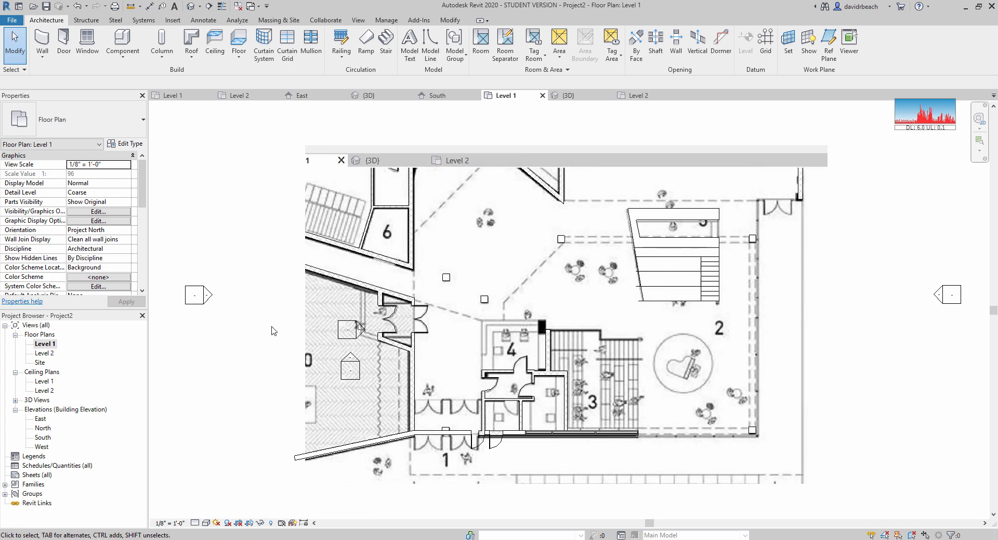
mouse_move(161, 129)
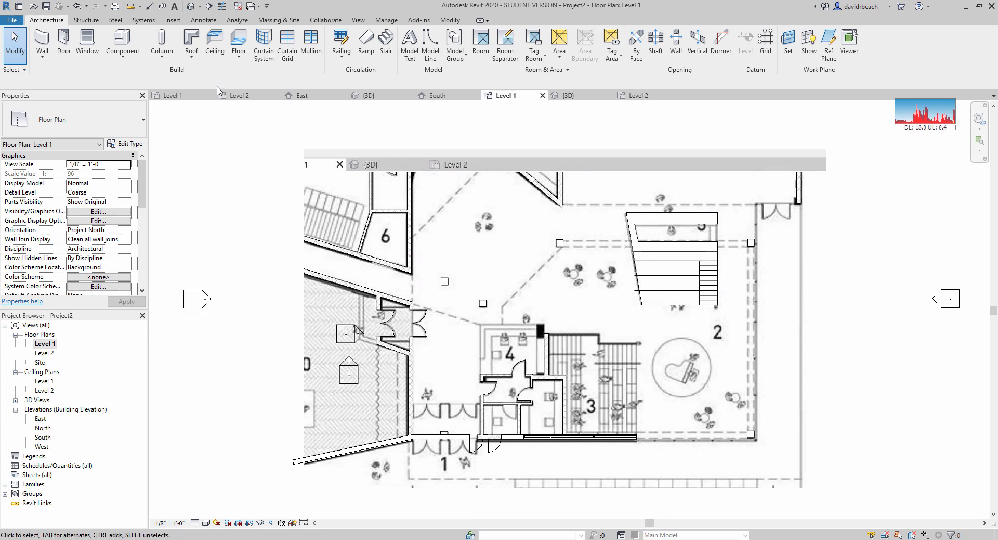
mouse_move(54, 355)
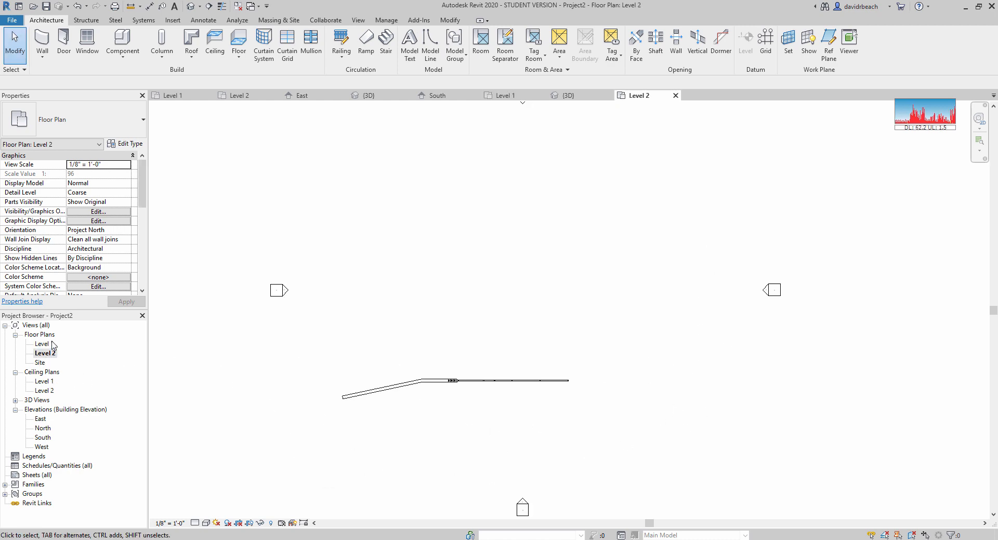
On the Level 1 plan, sketch an L-shaped Generic 12" floor along the bottom and right edges.
click(42, 344)
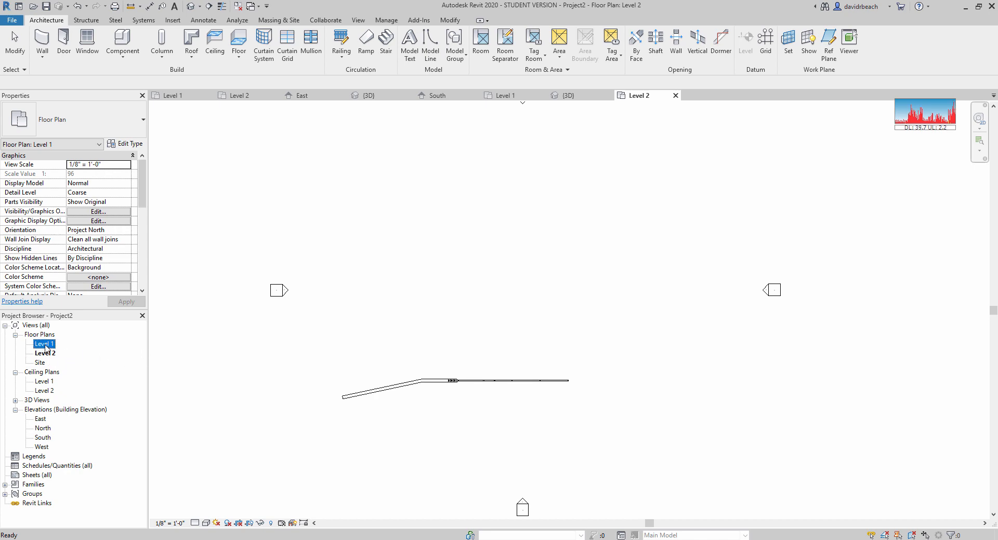
double_click(45, 343)
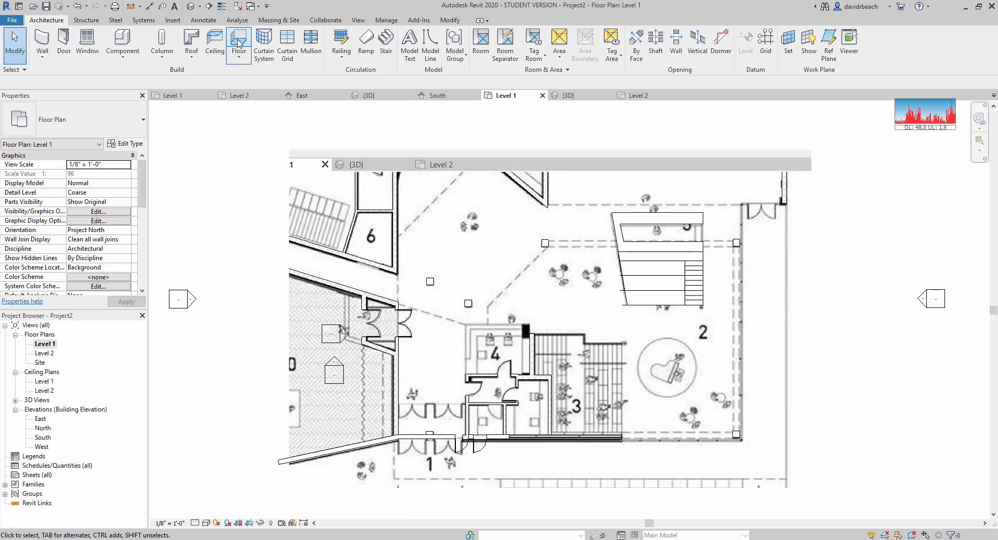
click(238, 41)
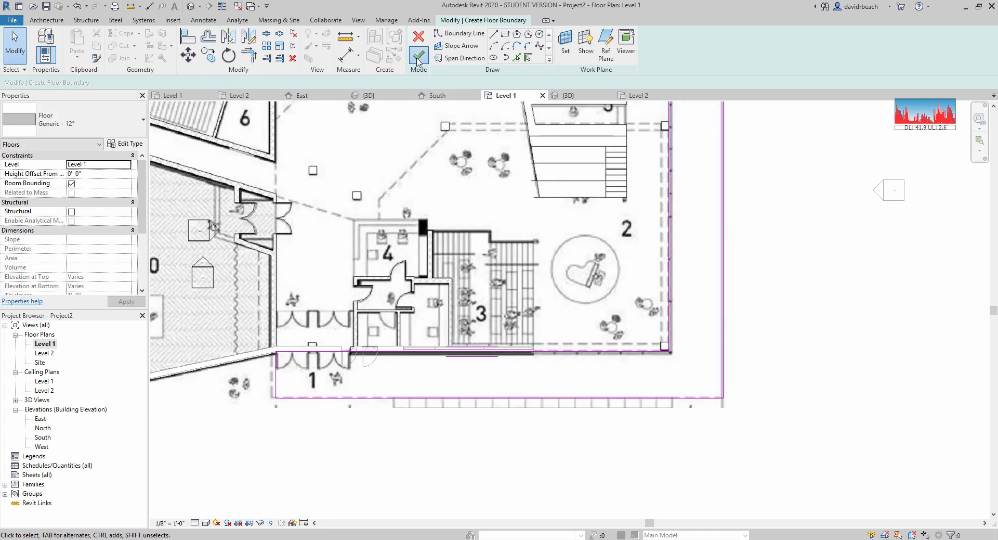
click(418, 57)
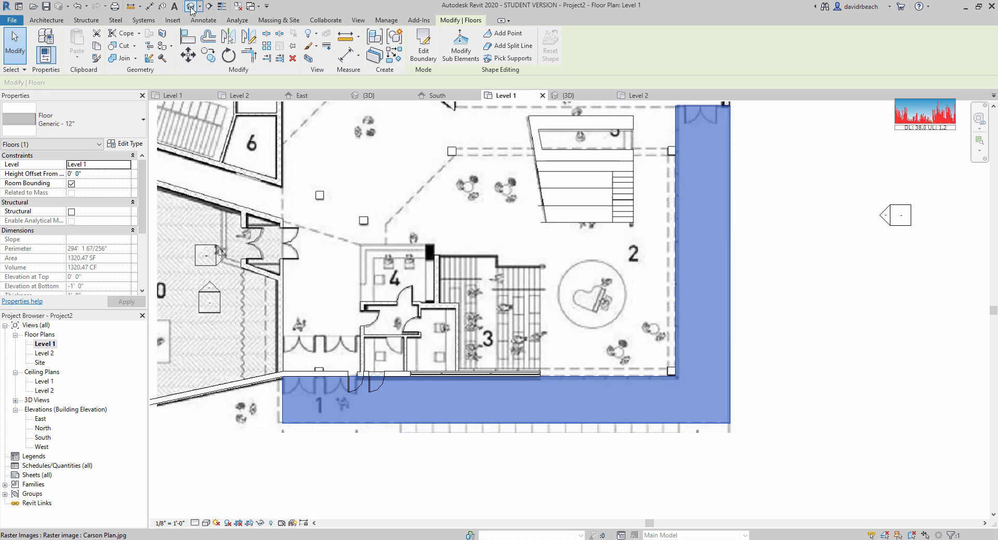
View the new slab in 3D, check the East elevation, then return to {3D}.
click(567, 94)
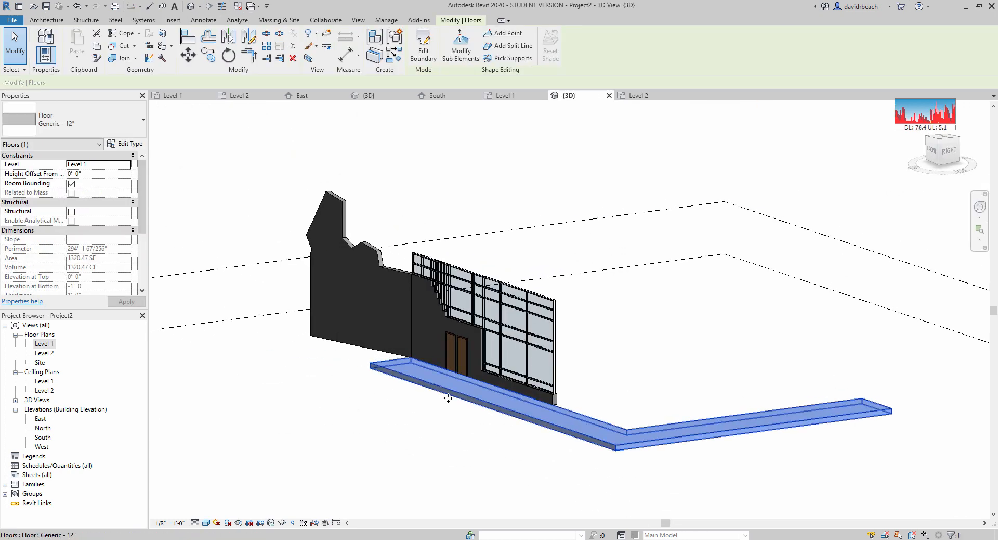
click(126, 164)
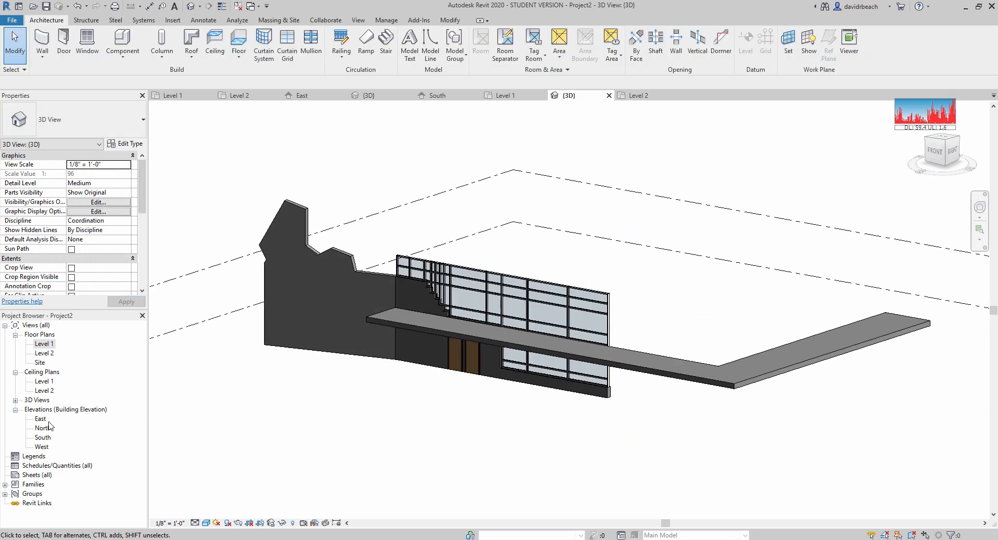
double_click(41, 418)
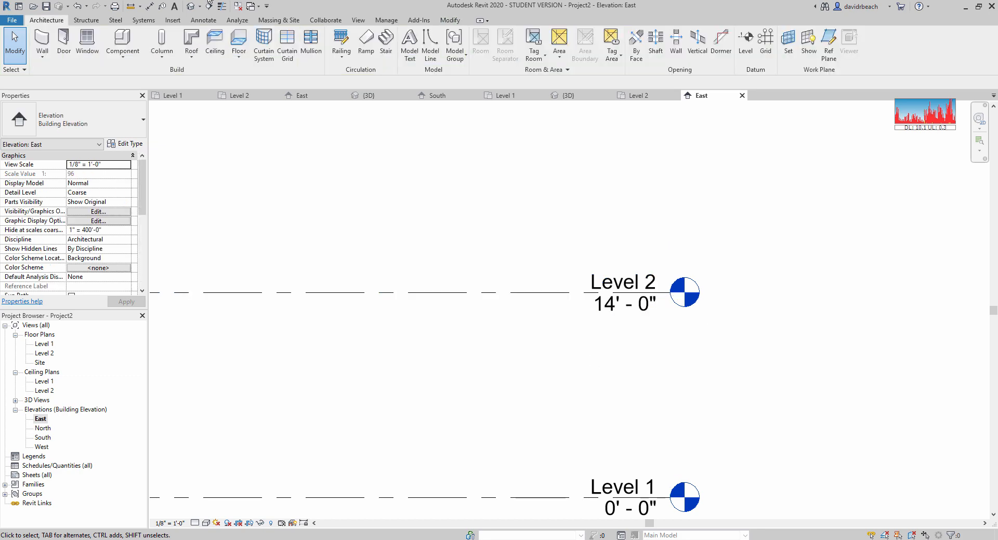
click(567, 95)
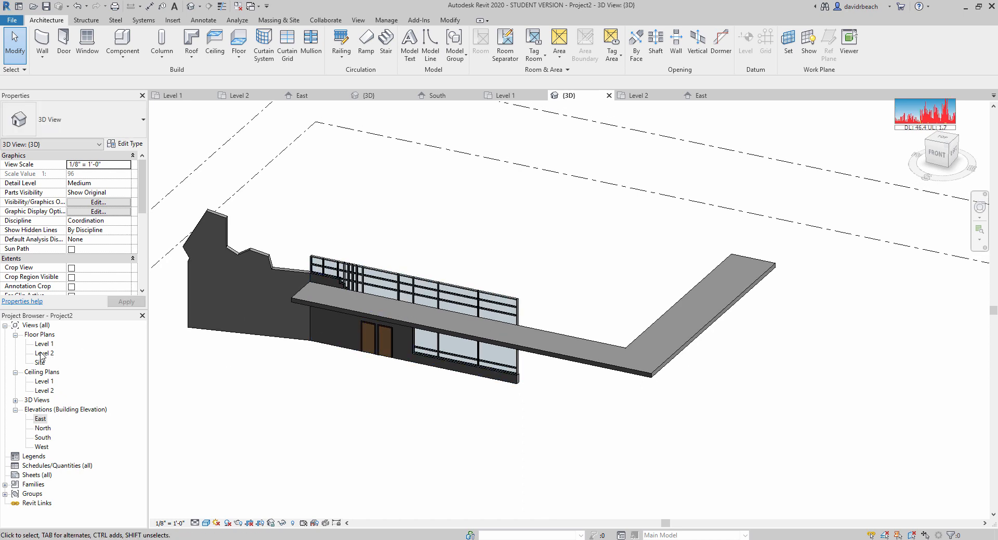
On Level 2, start a Generic - 6" wall located by Finish Face: Exterior.
double_click(46, 352)
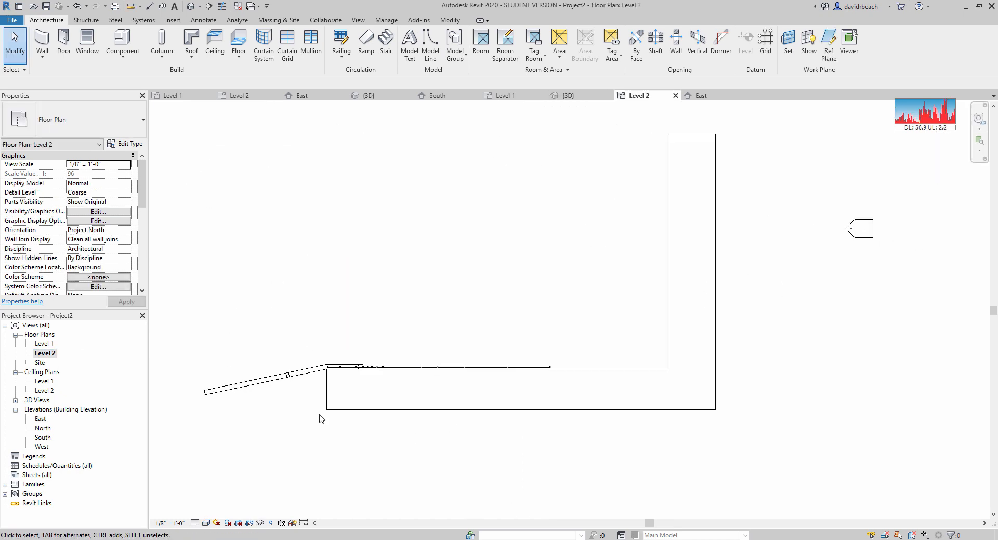
mouse_move(732, 428)
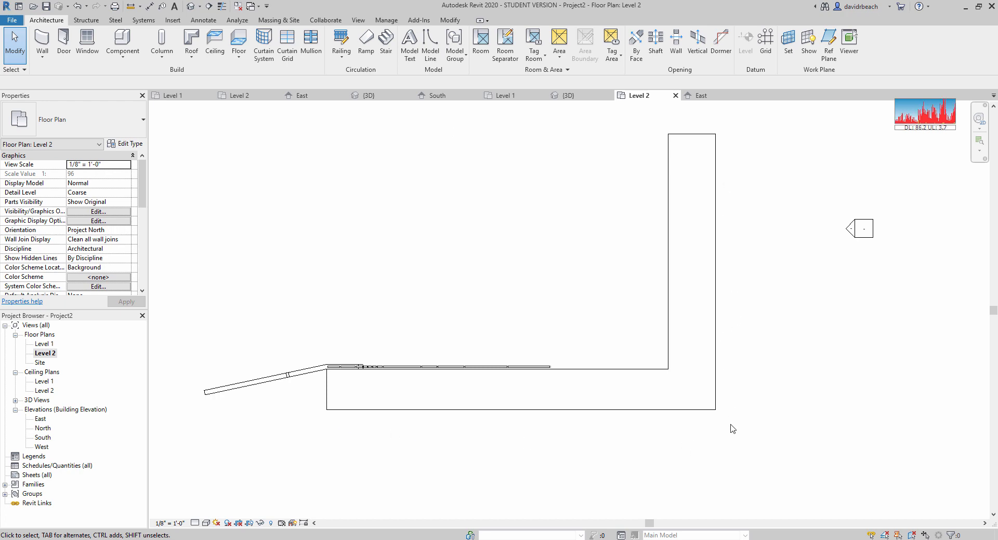
mouse_move(703, 426)
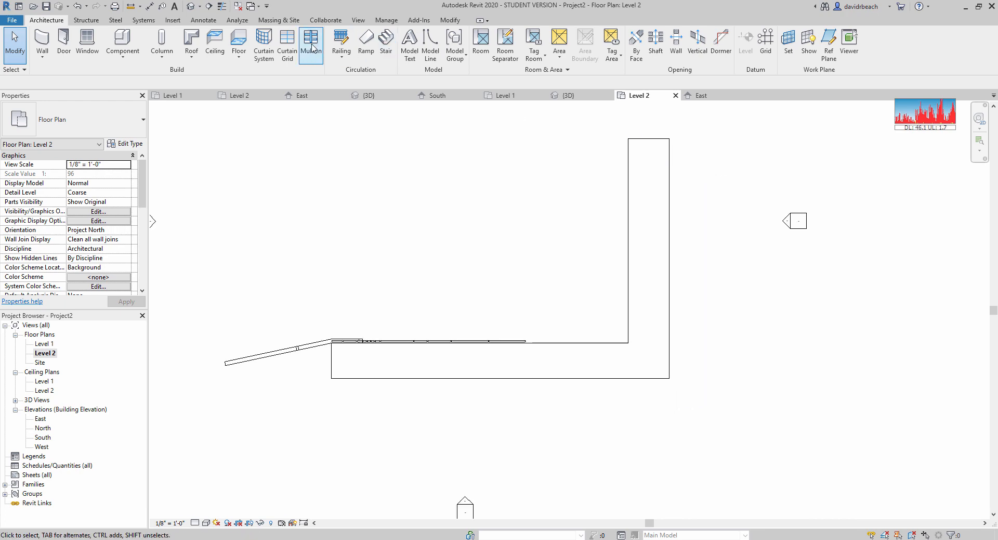
mouse_move(42, 355)
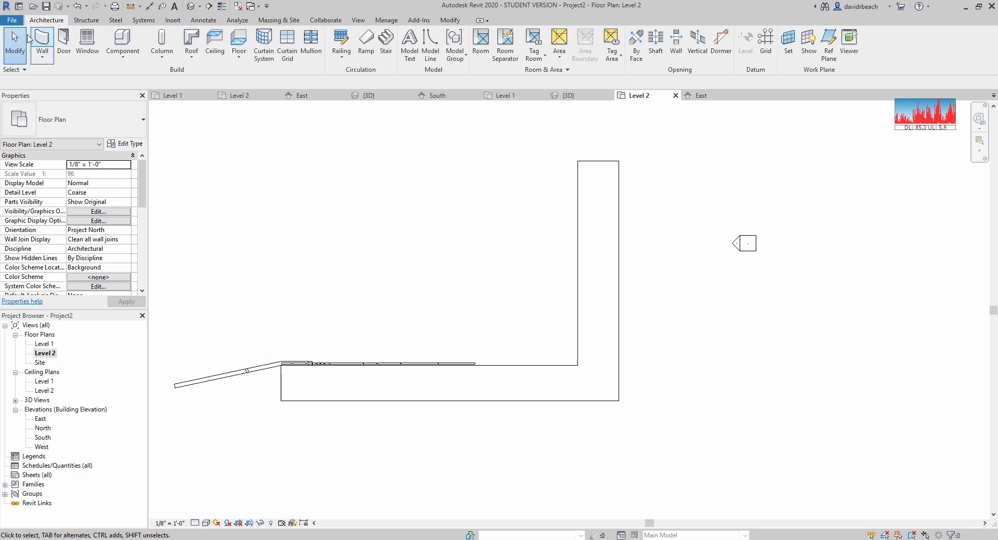
click(42, 45)
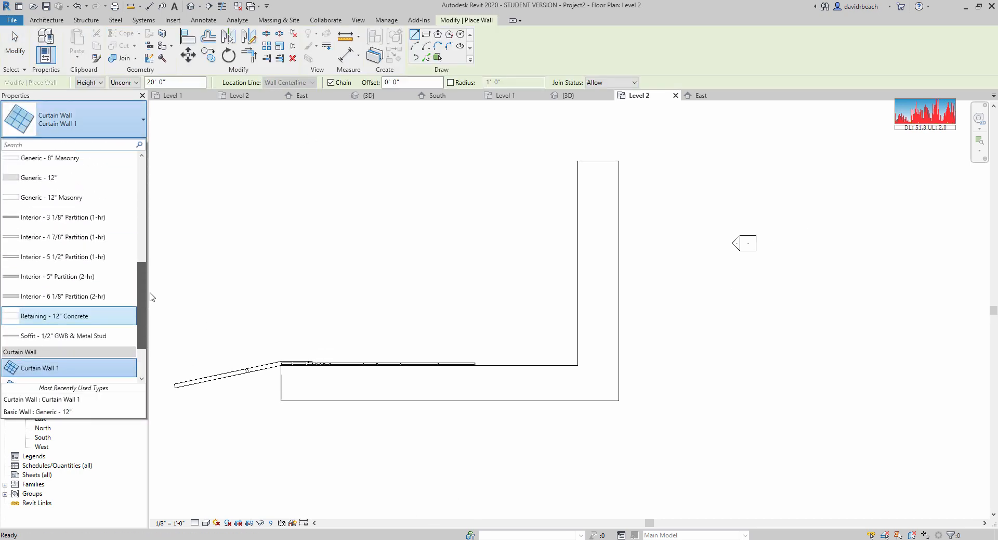
scroll(up, 3)
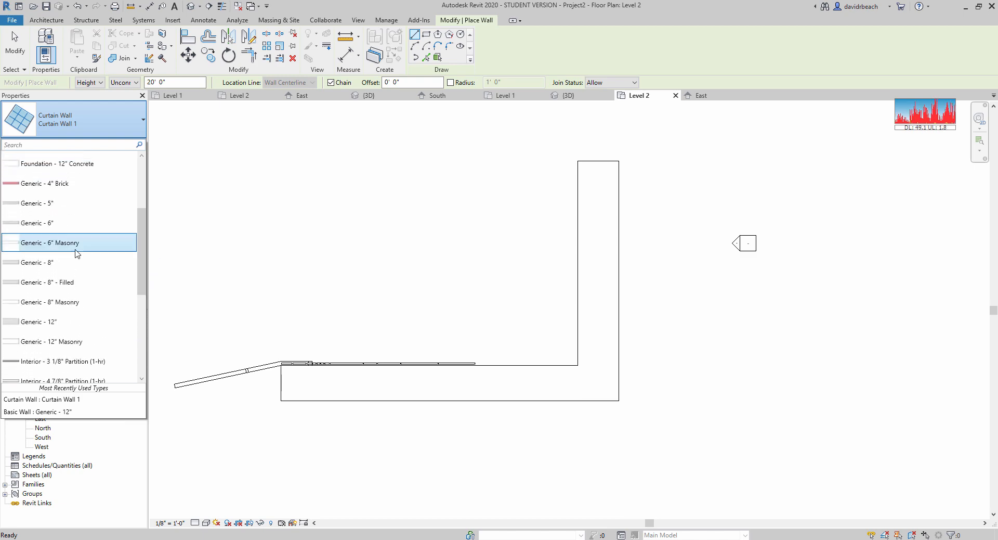
click(50, 222)
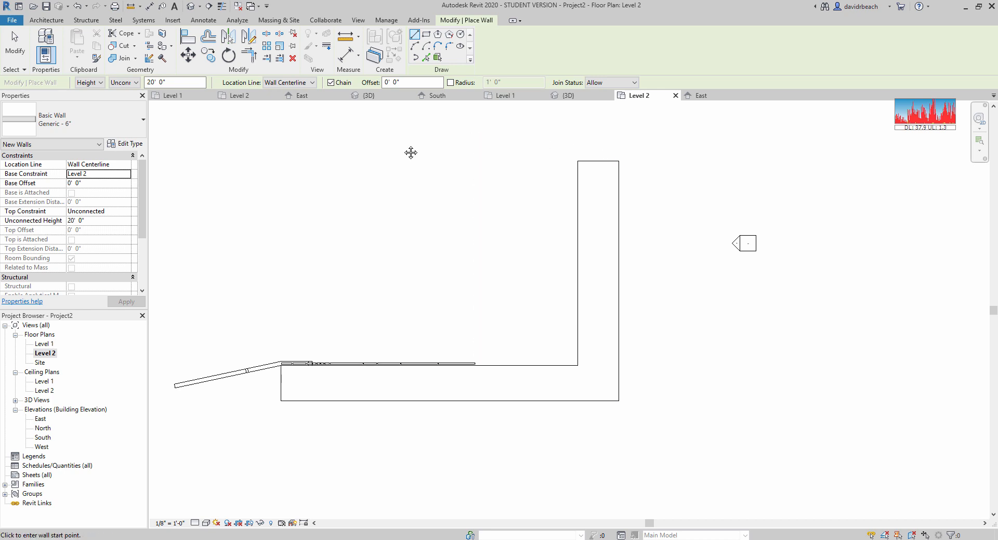
click(289, 82)
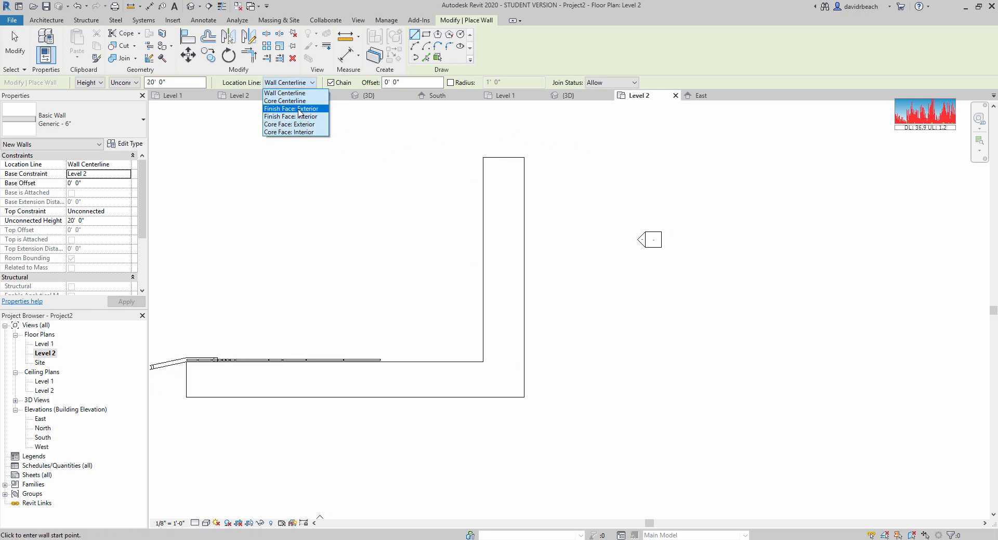
click(291, 108)
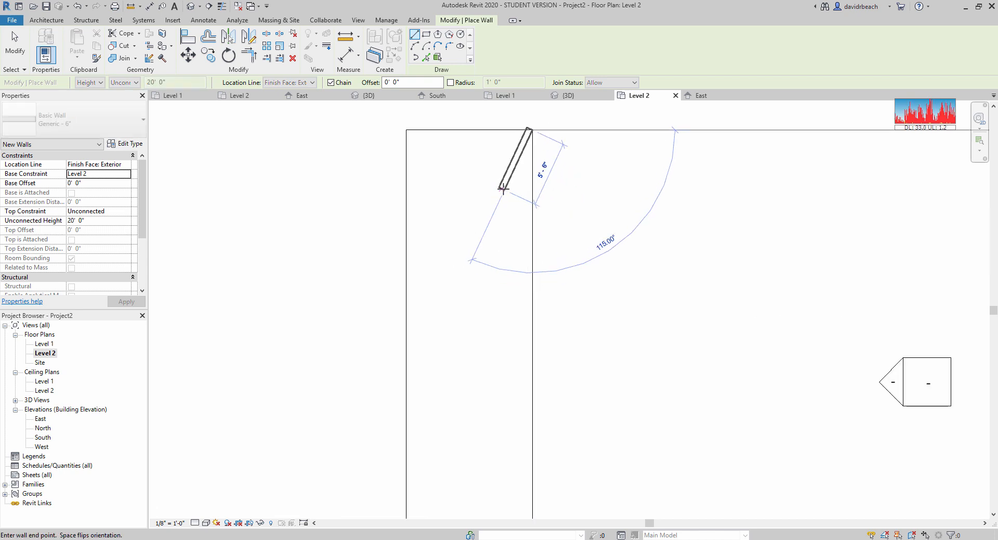
mouse_move(530, 237)
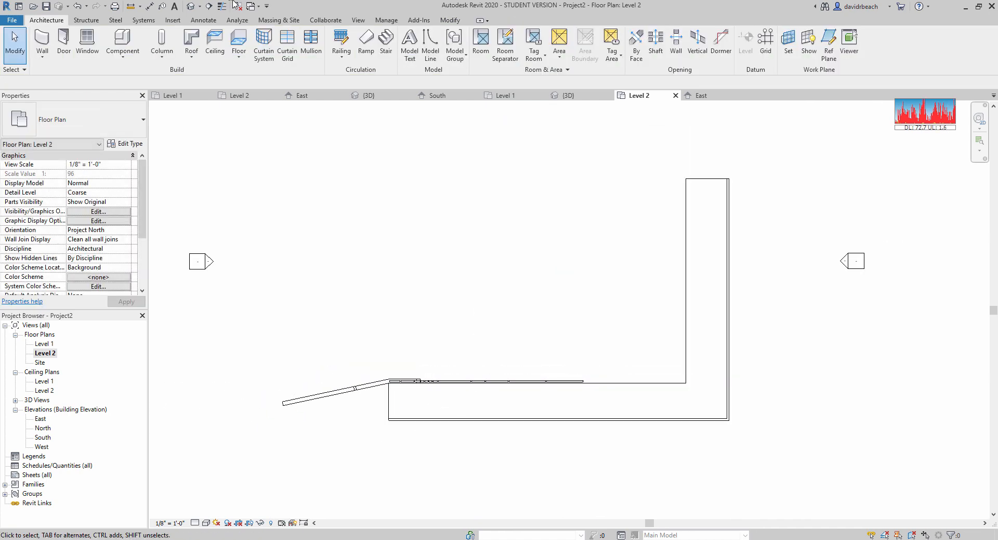
Give the balcony wall a 12' 0" height and orbit the 3D view to inspect it.
click(565, 95)
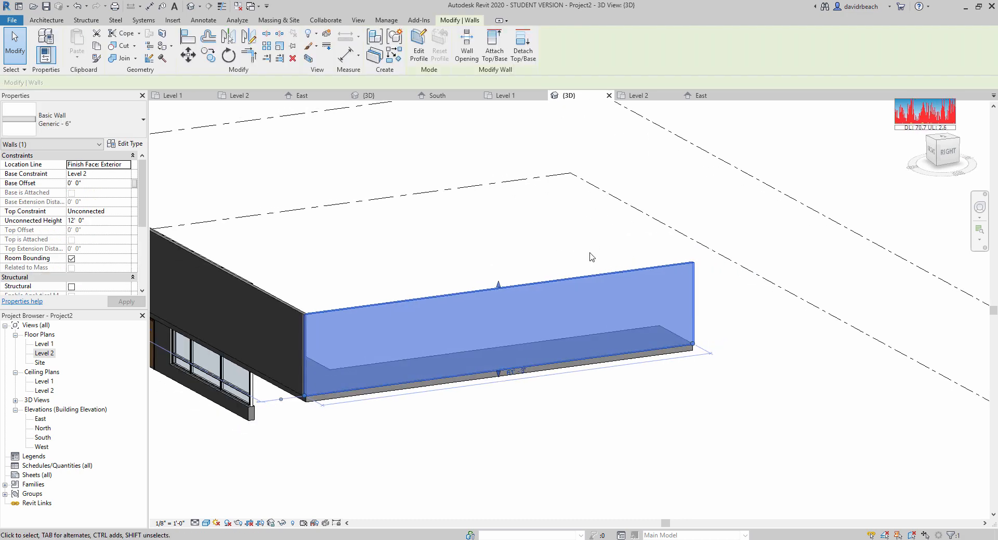
mouse_move(579, 242)
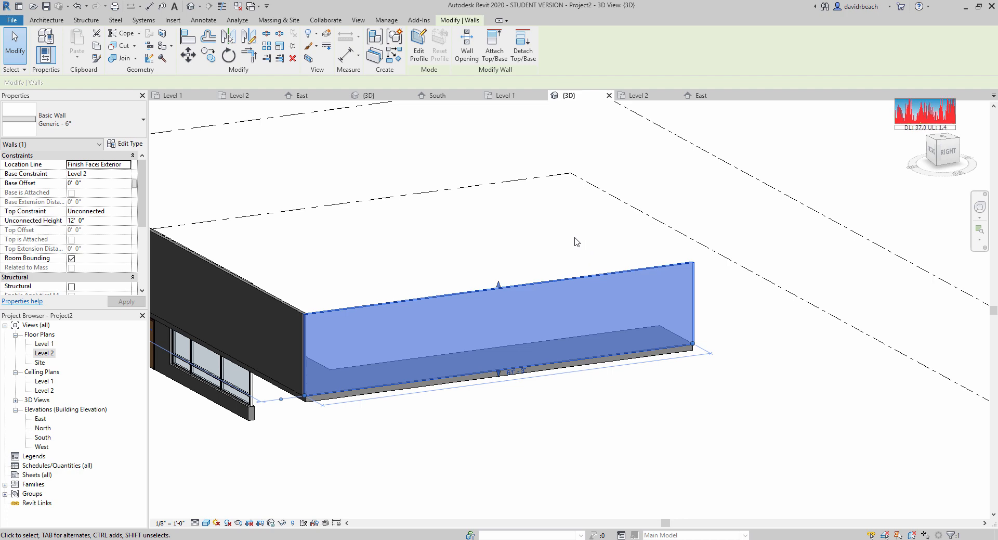
mouse_move(468, 259)
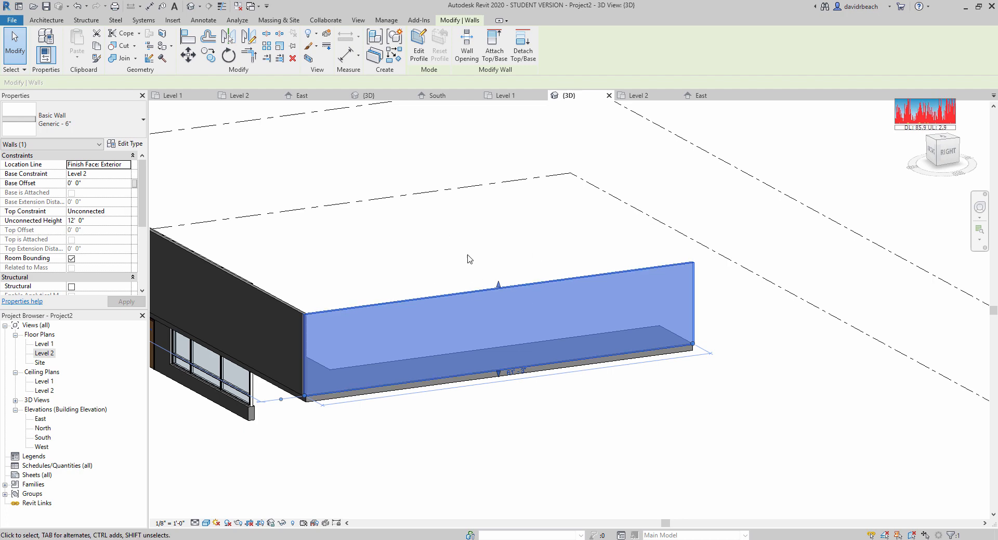
mouse_move(482, 256)
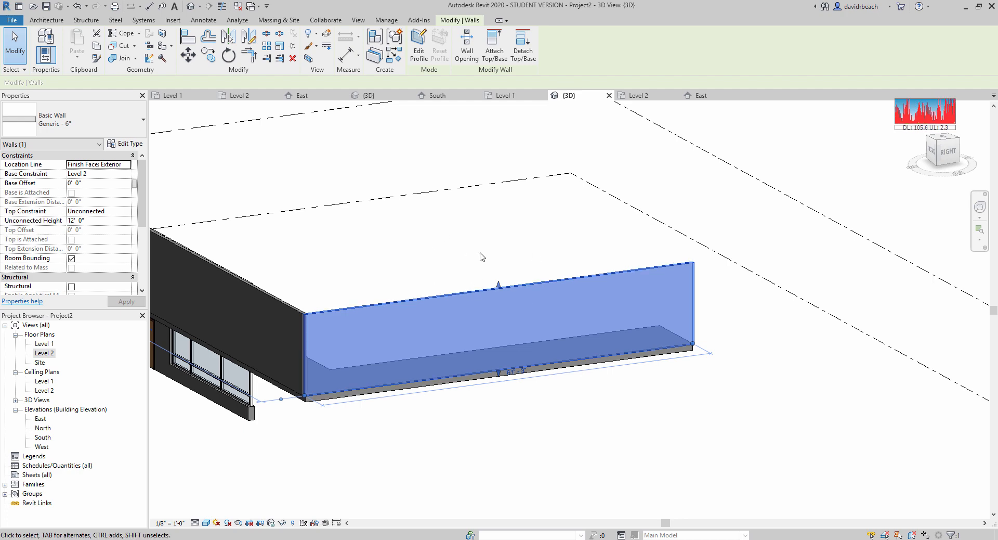
drag(482, 256, 463, 287)
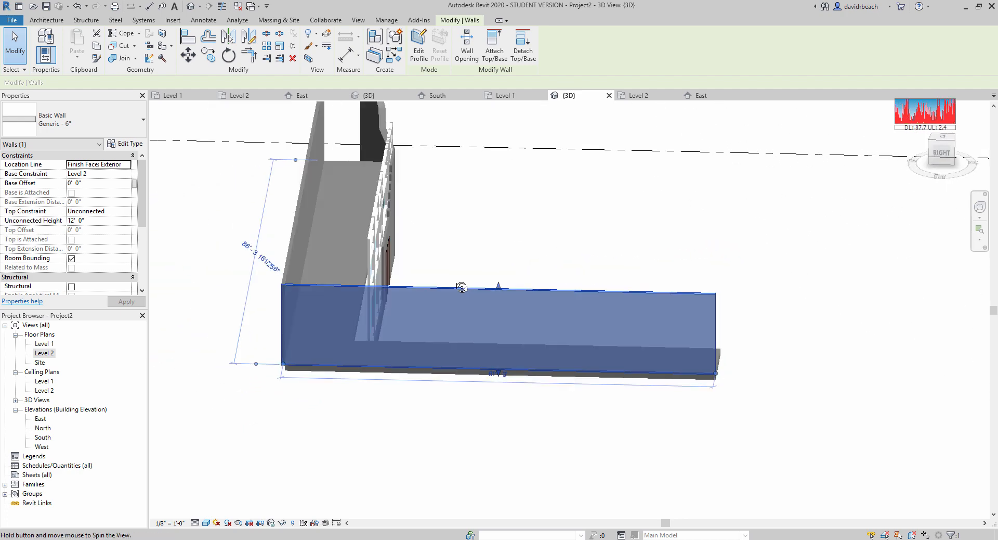
drag(462, 287, 445, 352)
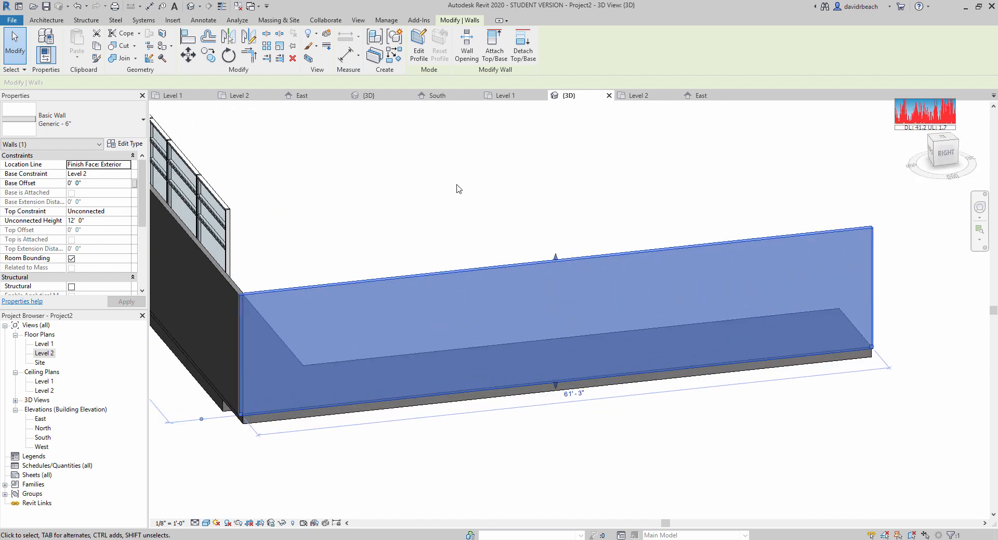
mouse_move(418, 45)
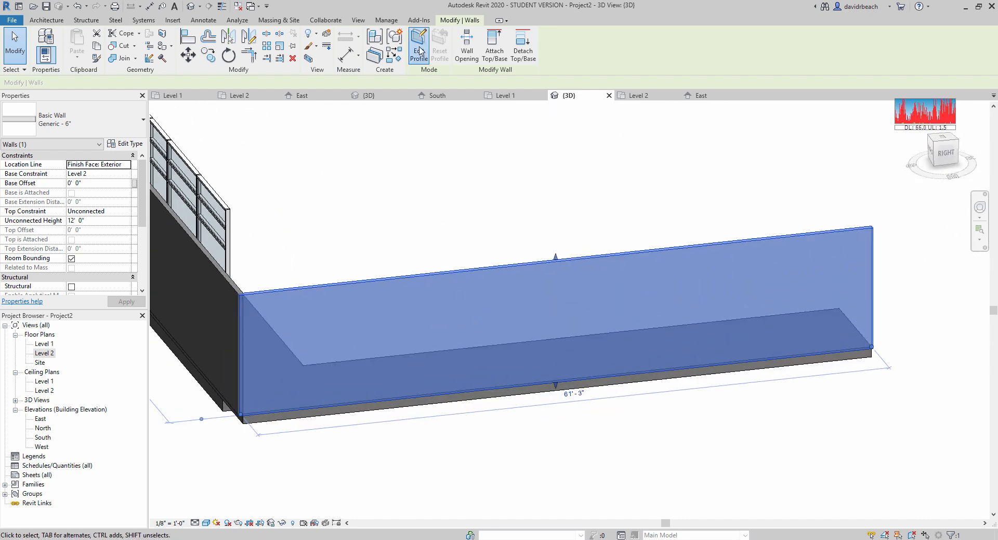
Enter Edit Profile mode on the Level 2 balcony wall to reshape its sketch.
click(418, 44)
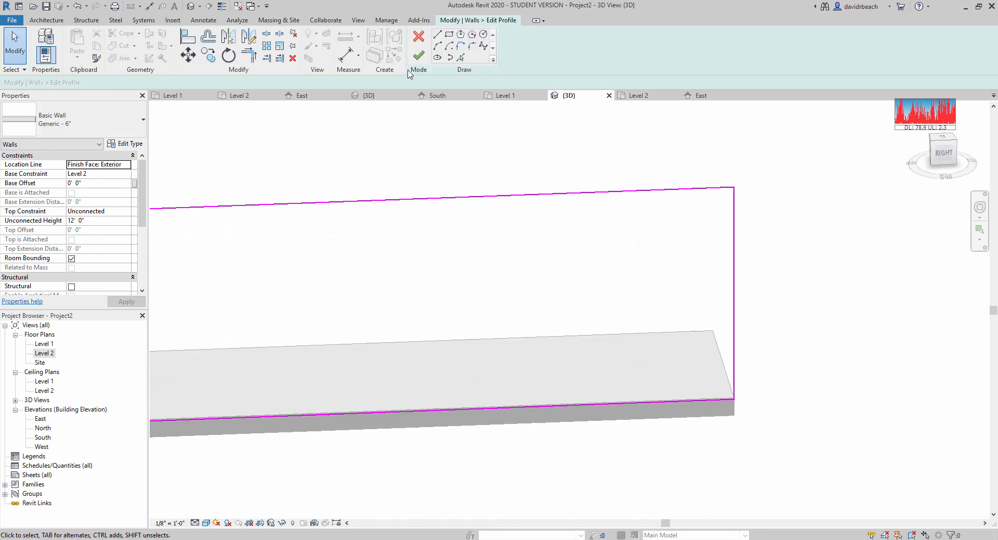
click(208, 36)
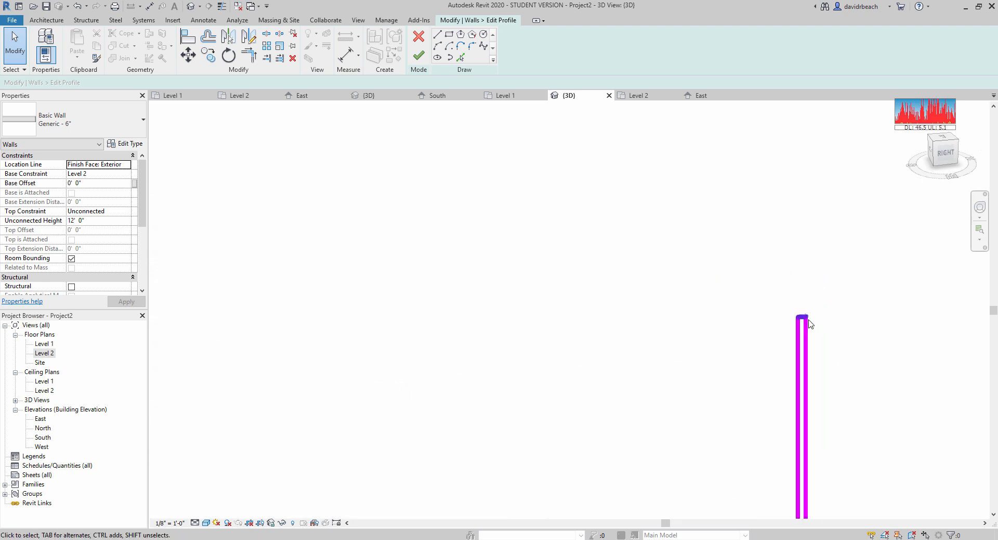
mouse_move(773, 342)
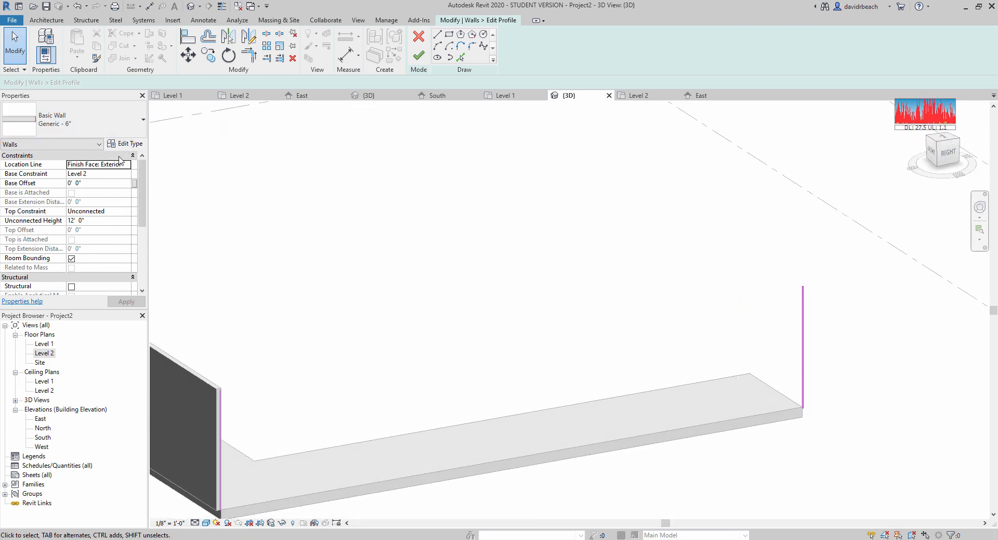
Set the wall type's structure layer to 5.5" and rename the type Generic - 5.5".
click(130, 143)
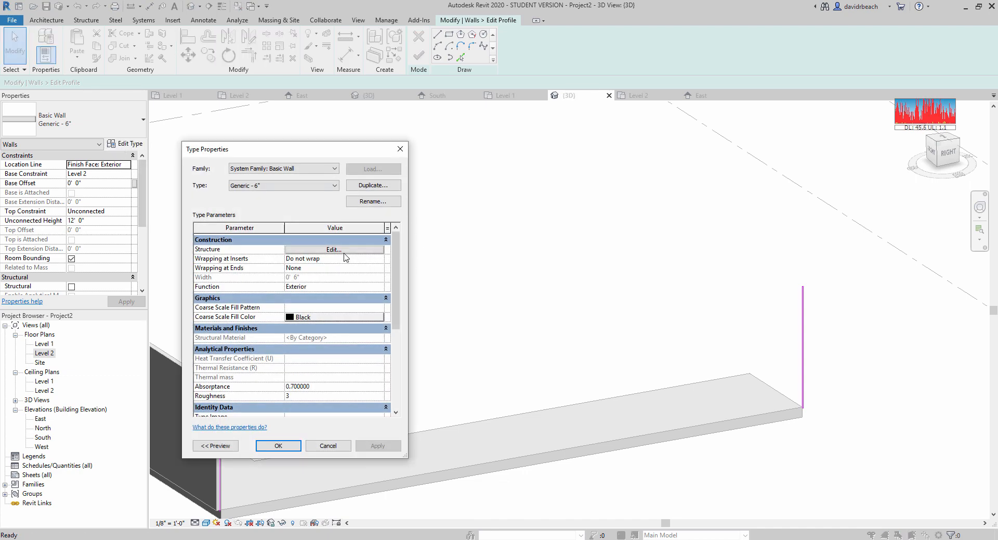
click(334, 249)
text(0 5.5)
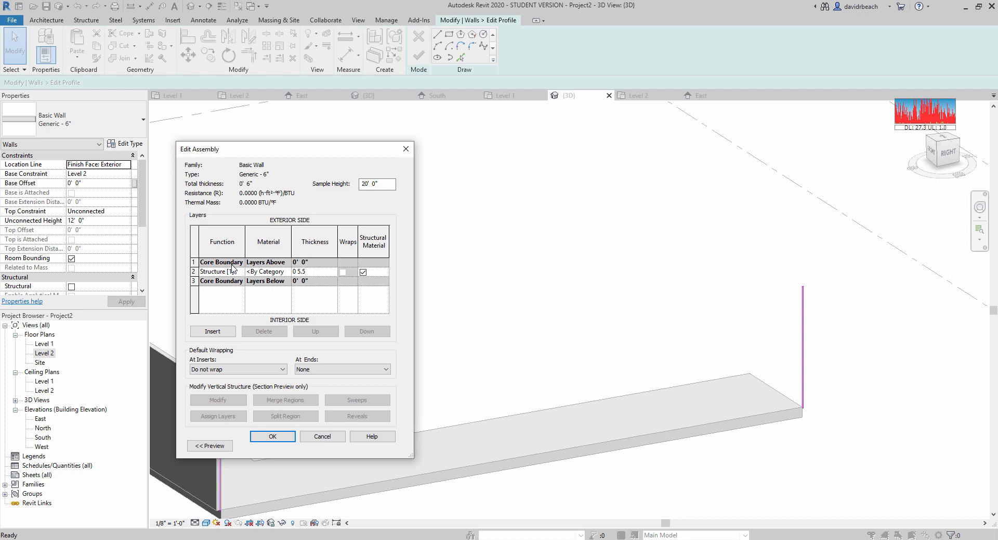
click(272, 436)
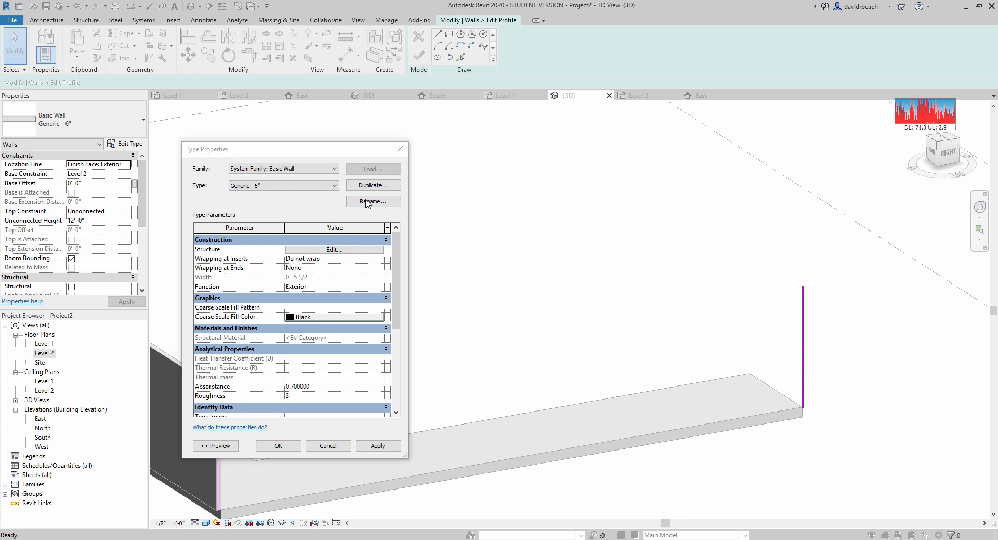
click(373, 201)
text(Generic - 5.5")
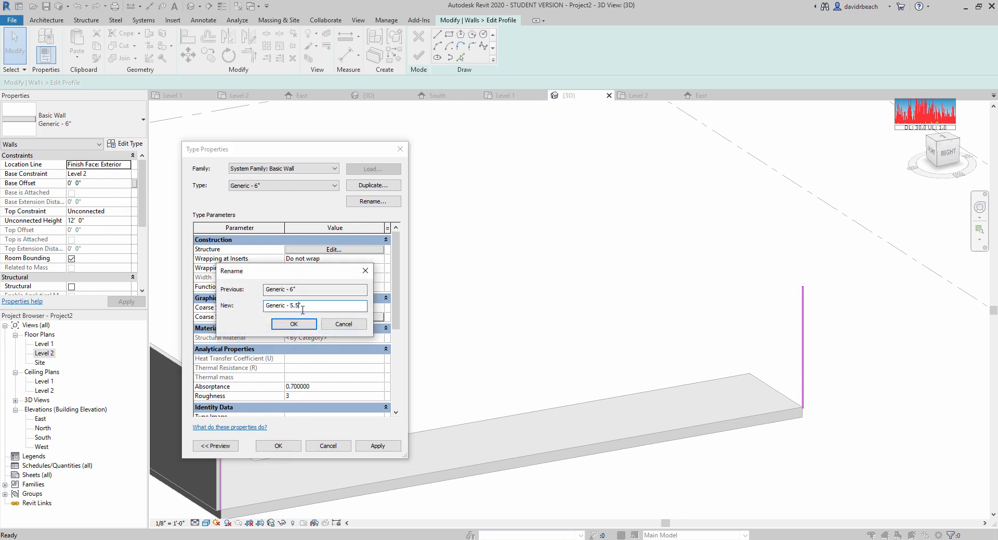
click(293, 324)
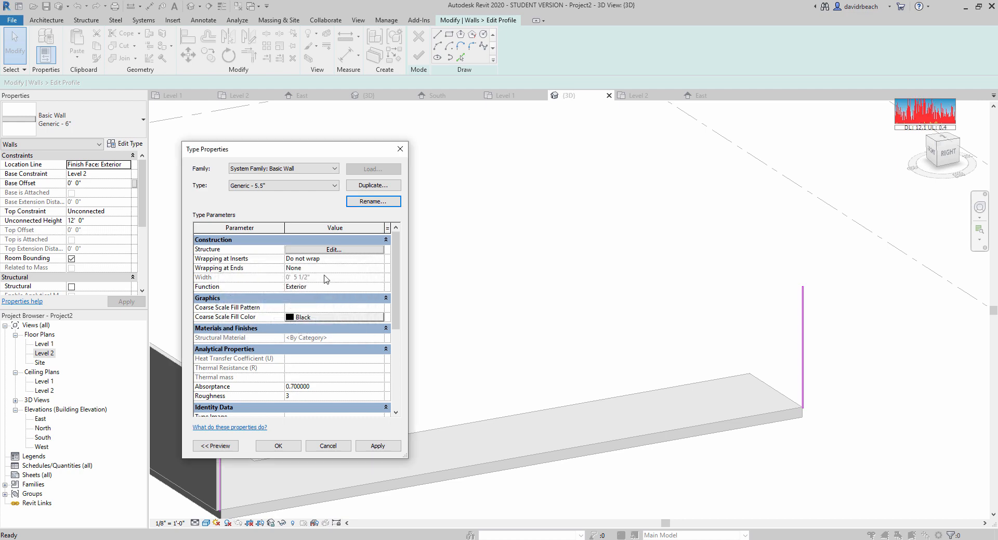
mouse_move(295, 241)
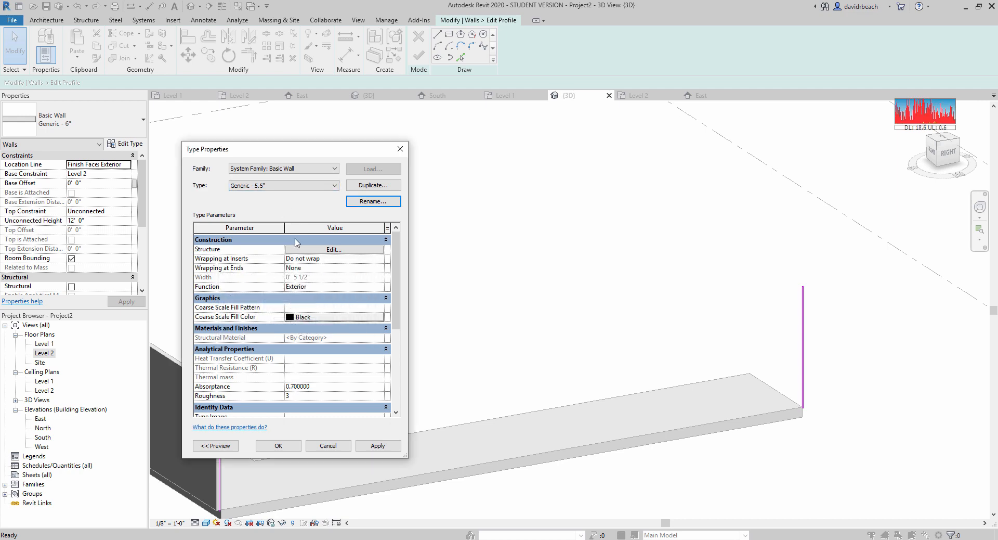
click(328, 445)
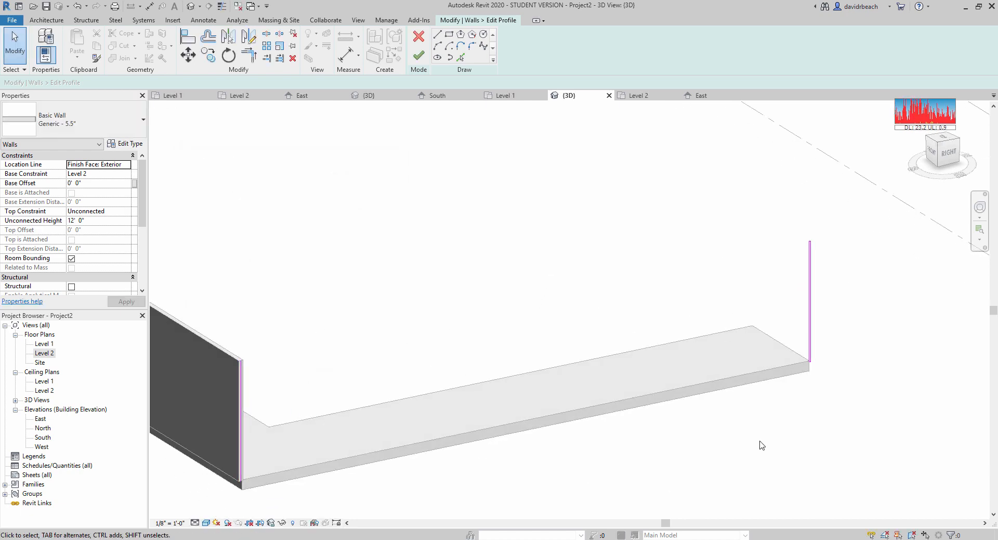
Finish the profile edit, continuing past the open-loop error to fix the sketch.
click(419, 55)
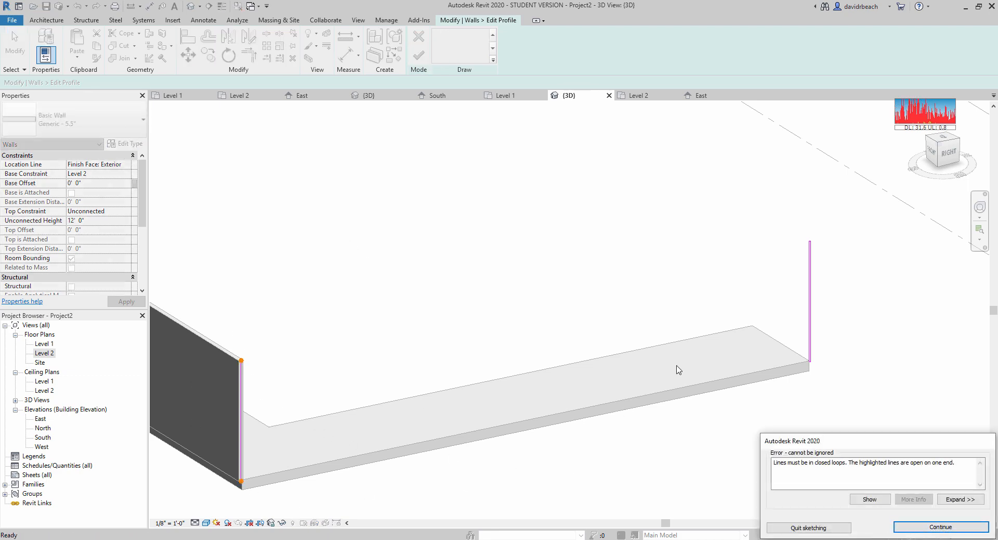
click(938, 526)
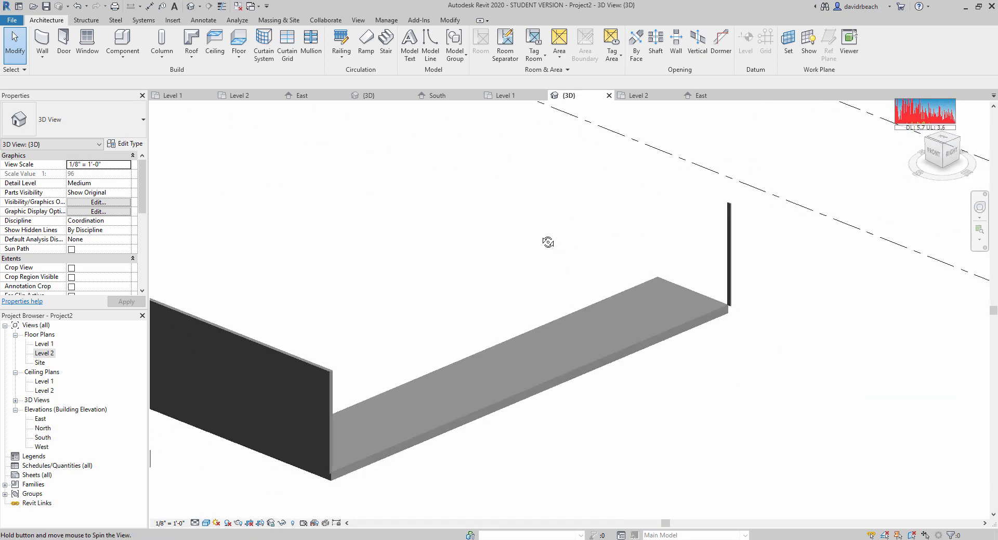
Re-edit the wall profile from the Right view, rotating copied slat lines to lean outward.
click(728, 255)
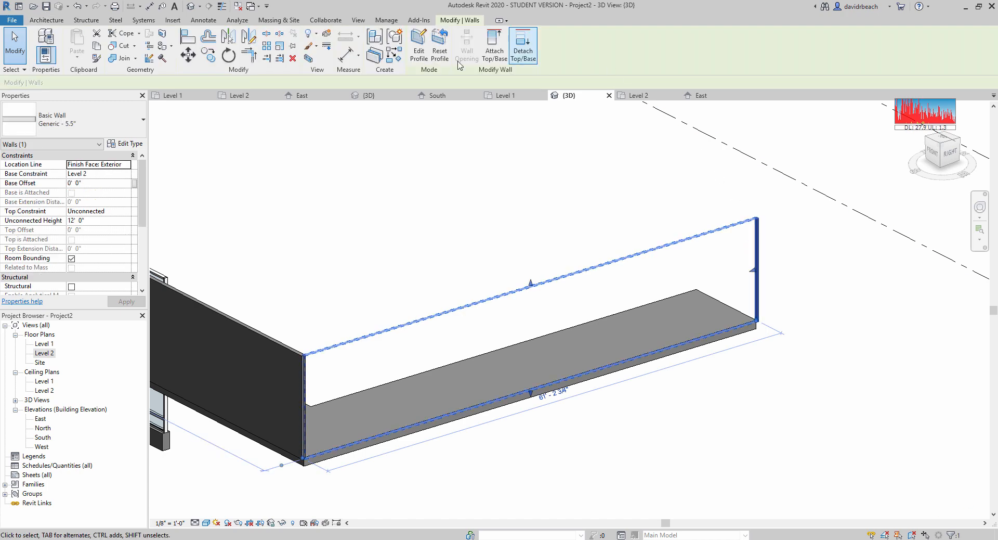
click(418, 48)
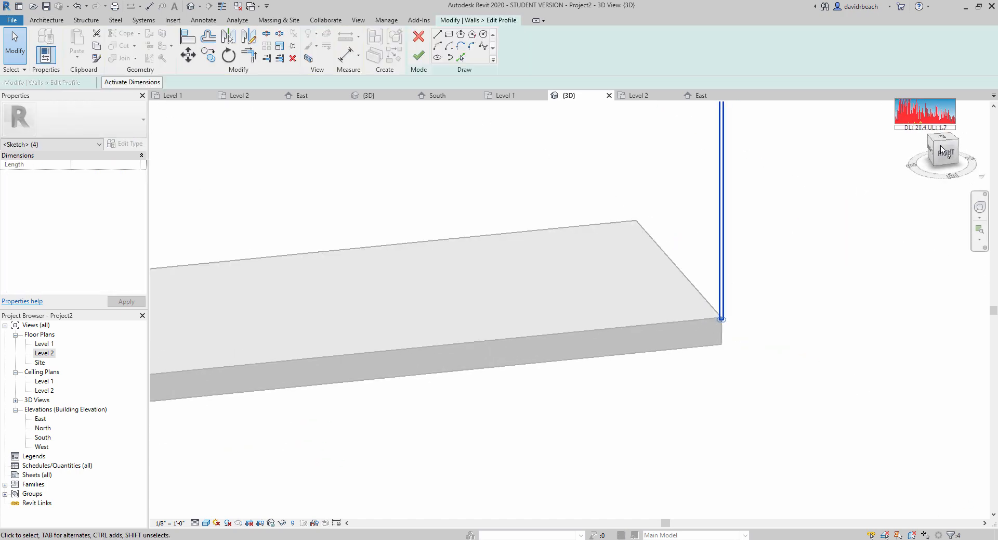
click(942, 148)
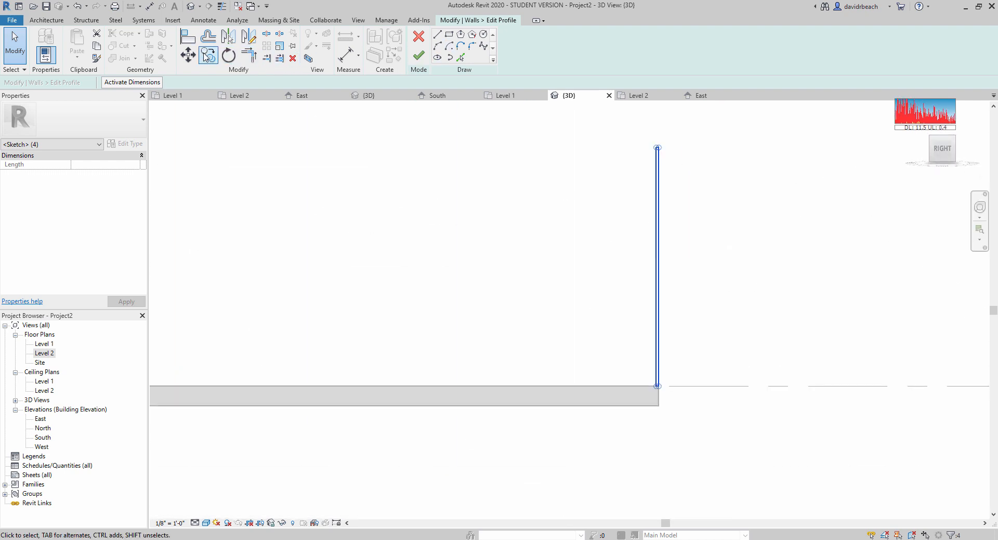
click(248, 54)
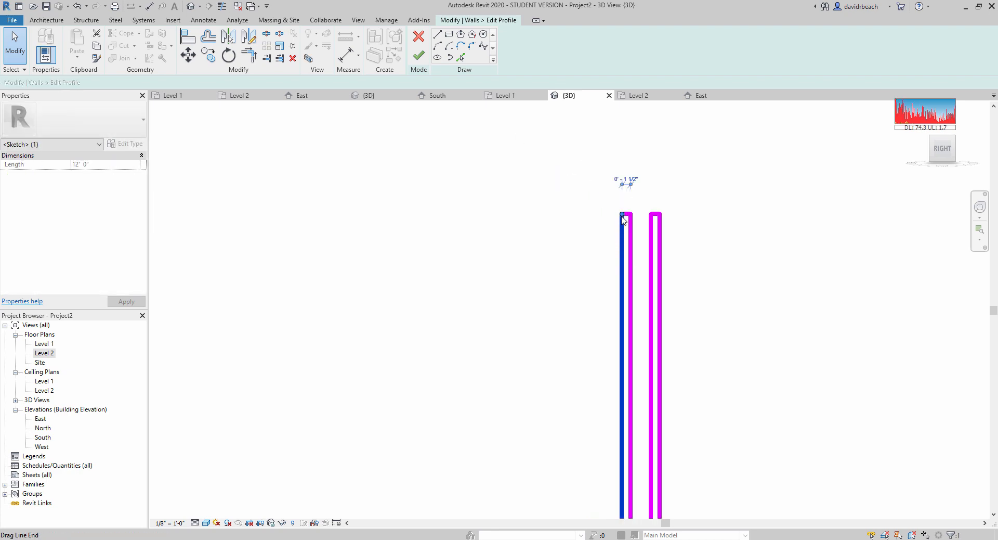
mouse_move(624, 220)
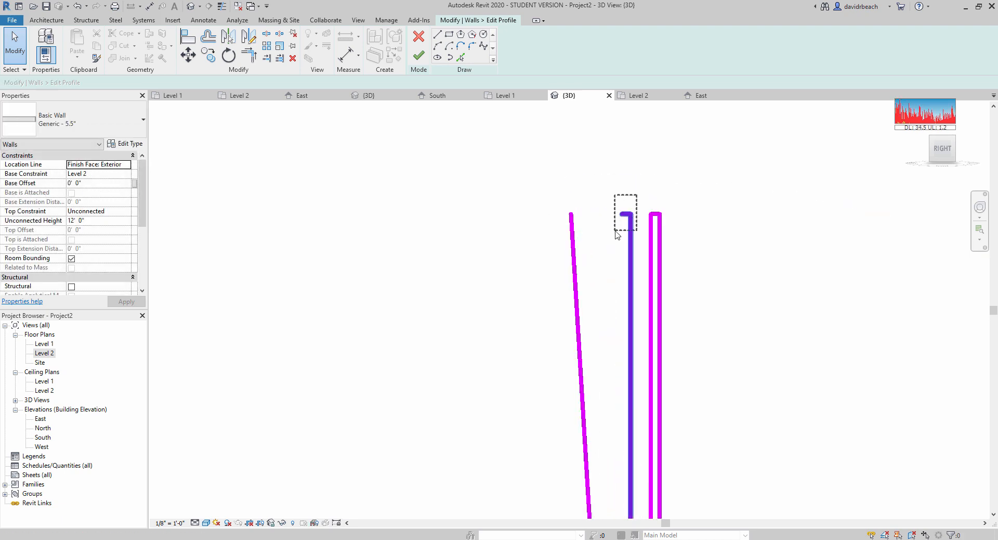
click(627, 213)
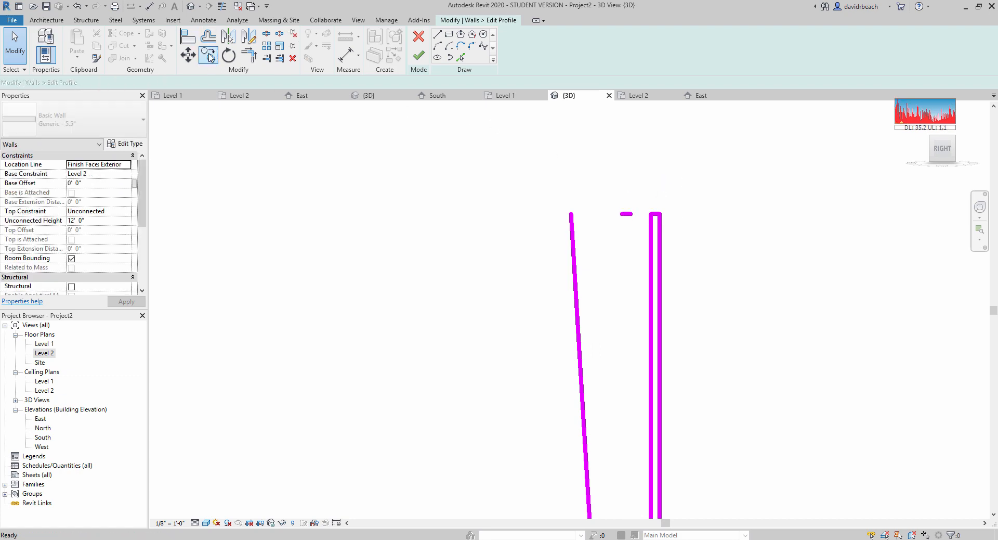
click(207, 45)
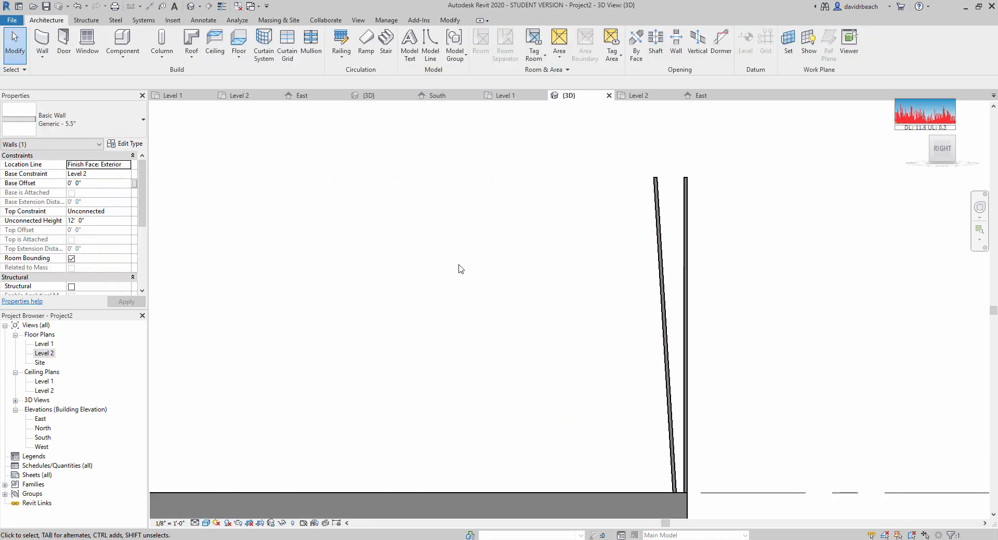
drag(461, 268, 581, 301)
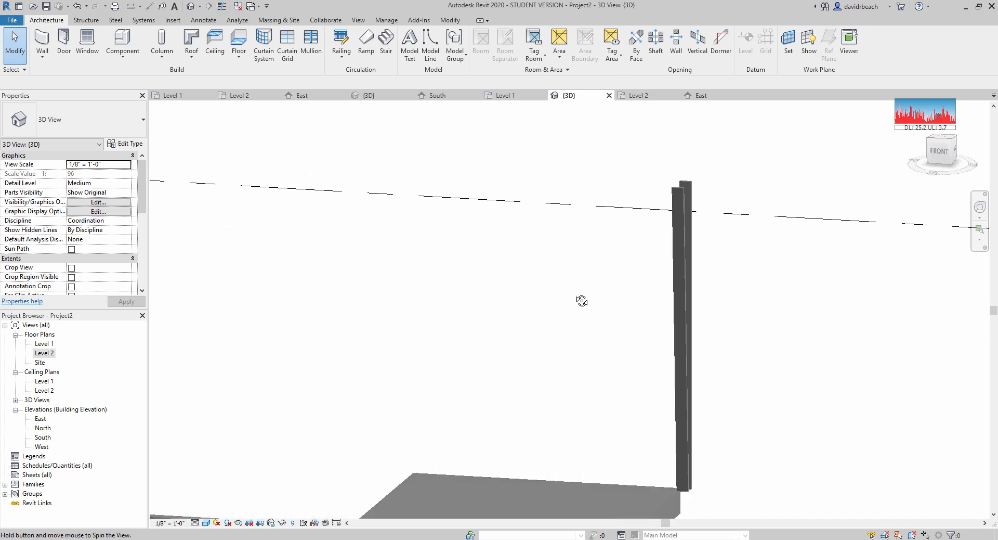
drag(582, 301, 551, 292)
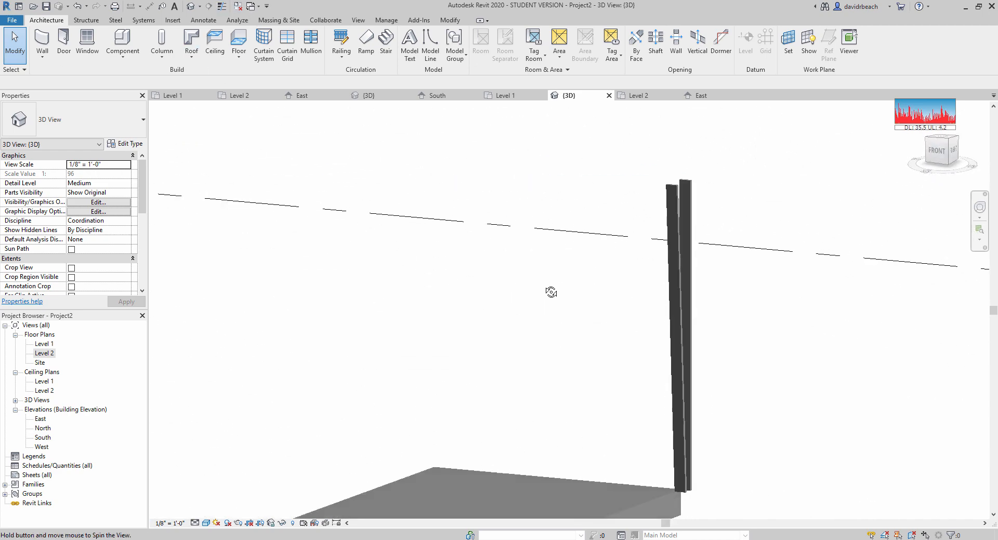
click(678, 286)
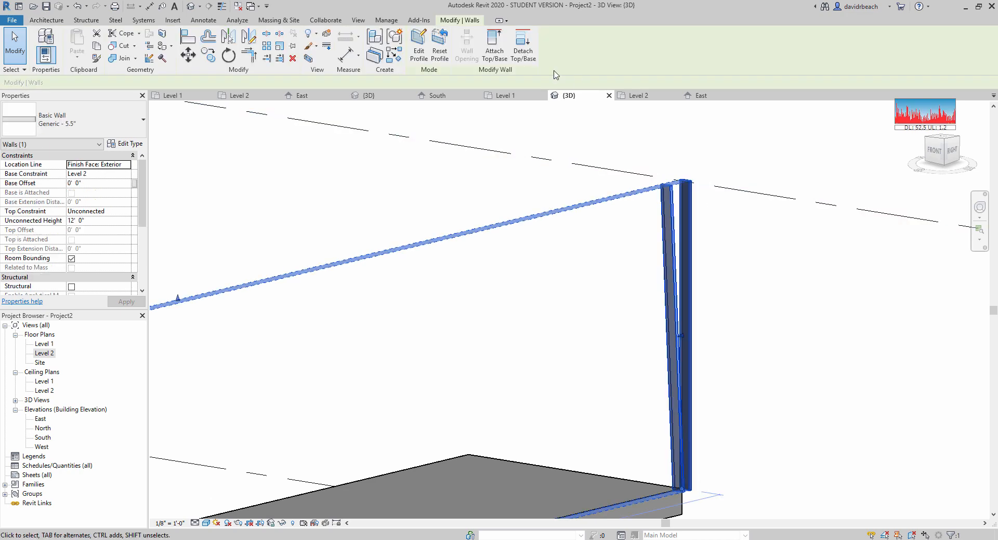
Sketch wider angled rectangular fin outlines in the wall's profile.
click(418, 48)
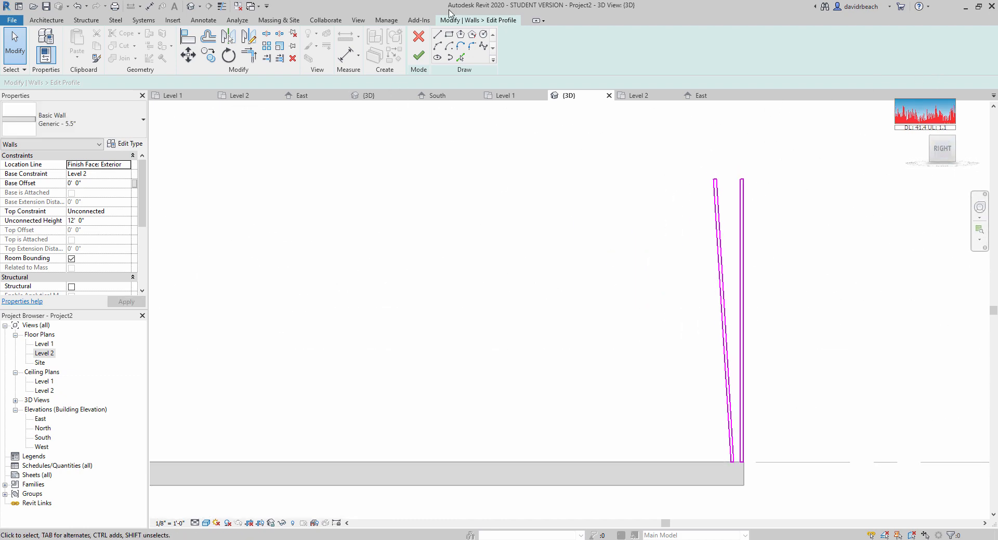
mouse_move(449, 35)
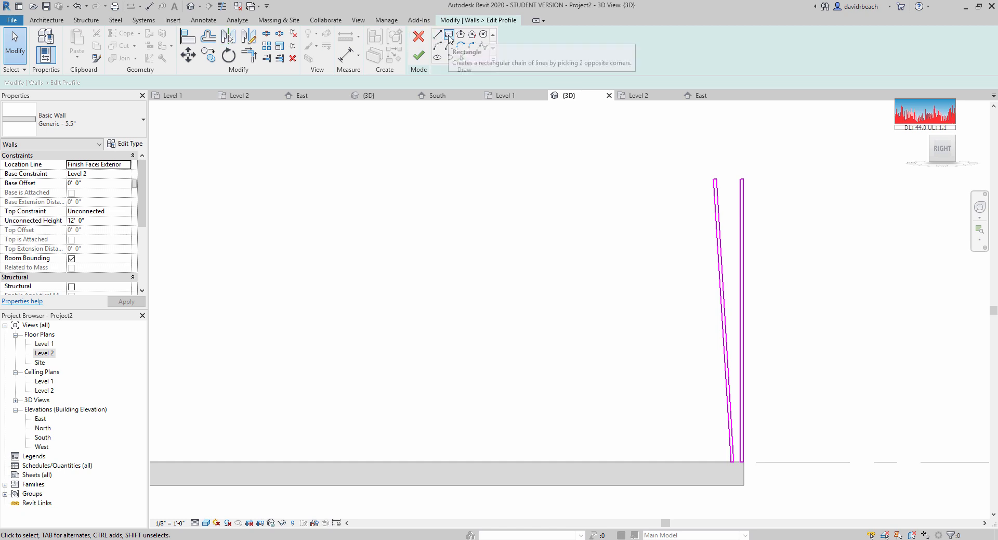
click(438, 34)
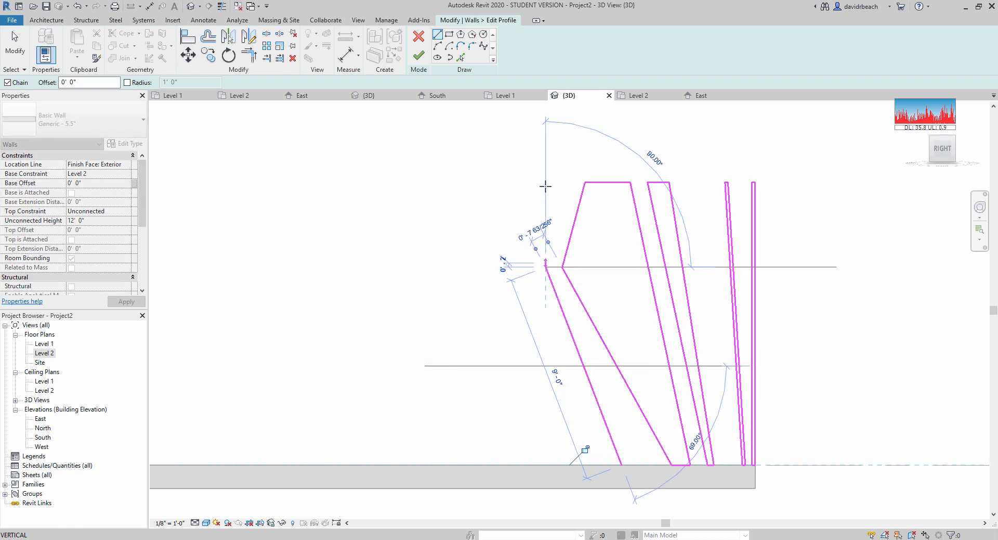
click(558, 465)
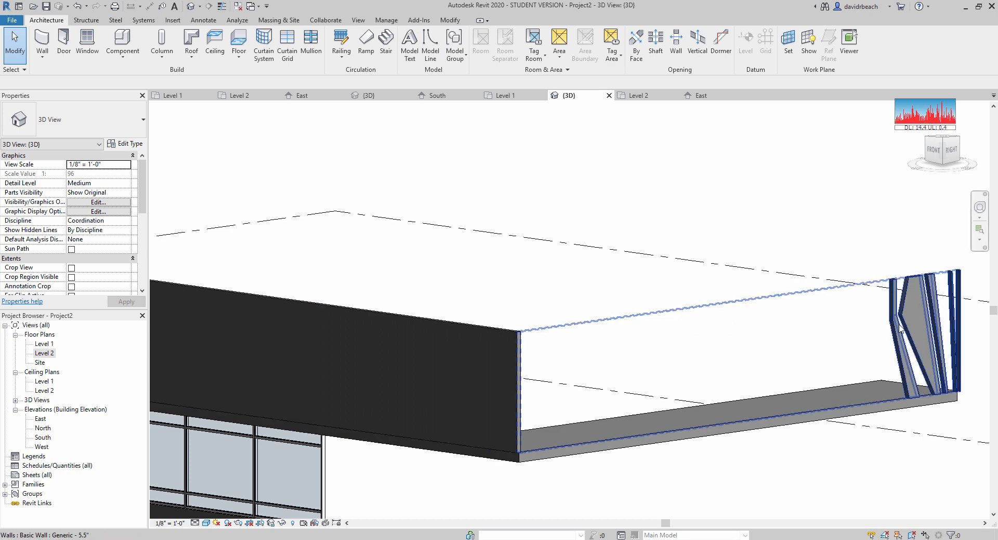
mouse_move(900, 329)
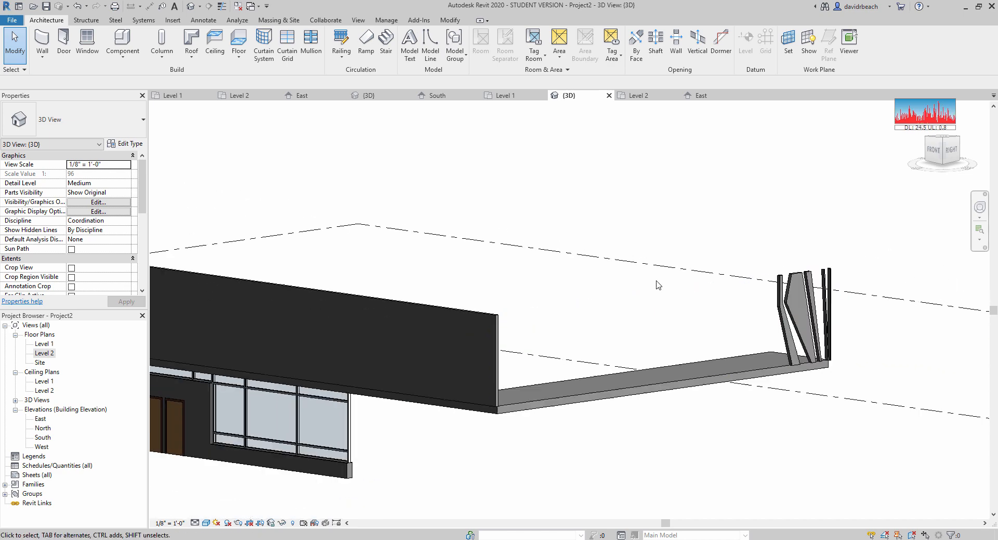
Orbit the 3D view around the Level 2 balcony wall and its fins.
drag(658, 284, 643, 307)
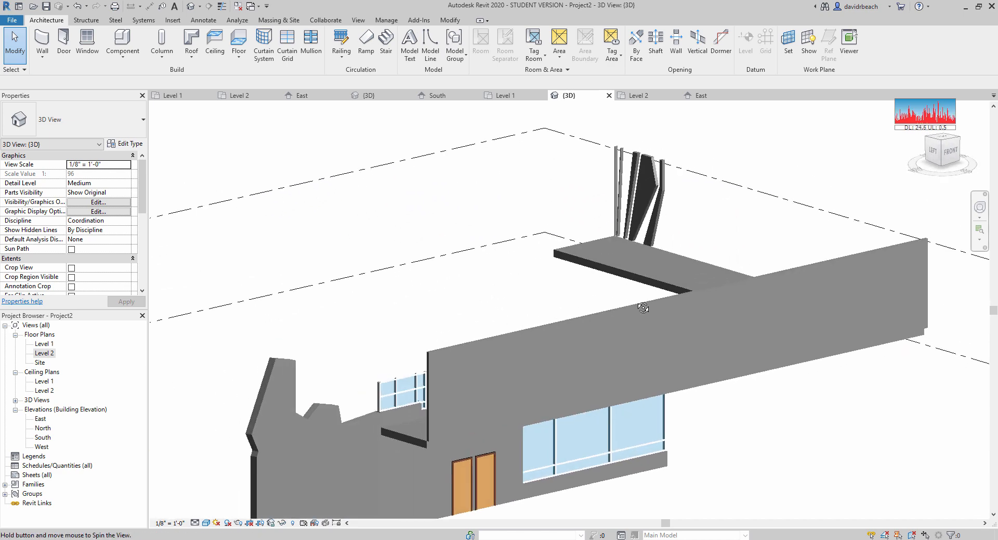
drag(643, 307, 621, 355)
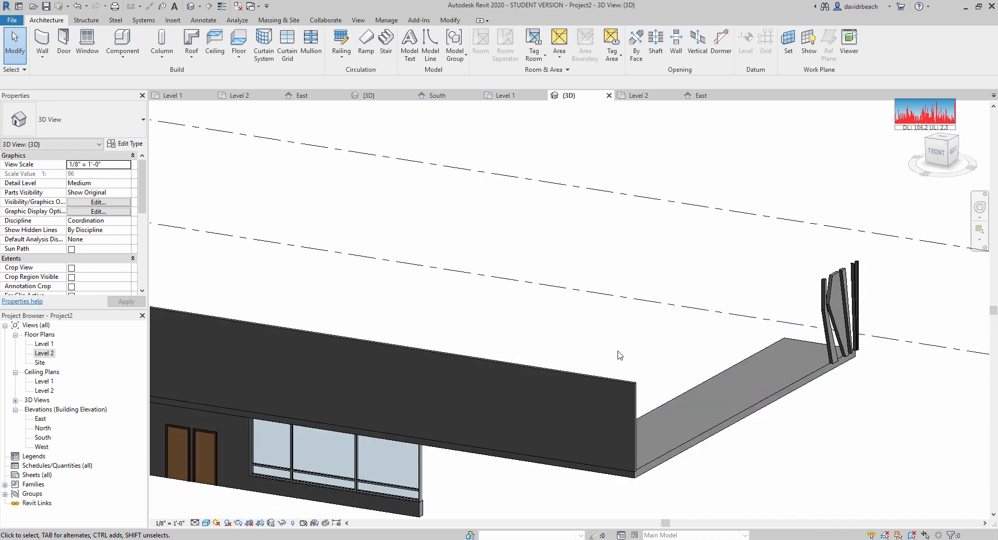
drag(620, 355, 672, 321)
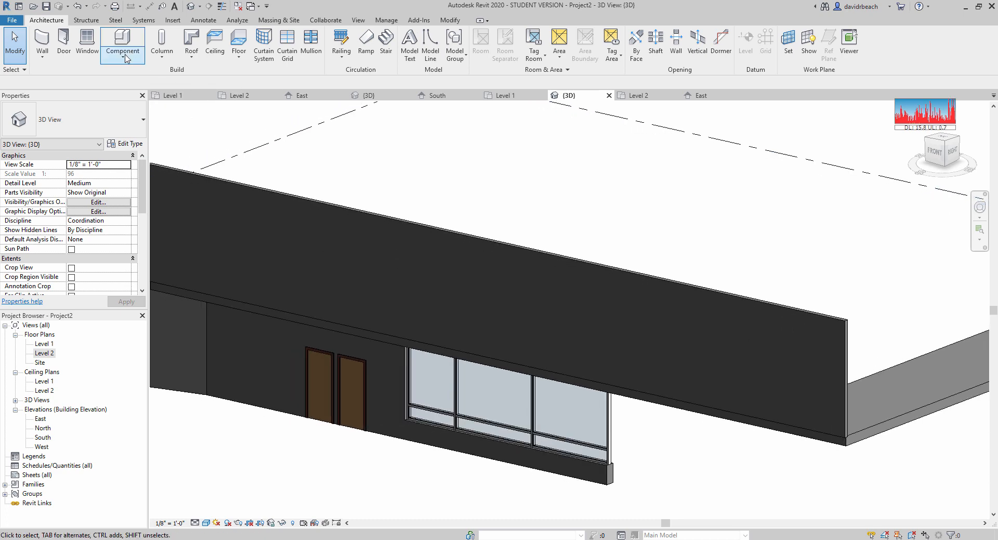
Start a Model In-Place component in the Generic Models category, accepting the default name.
click(122, 45)
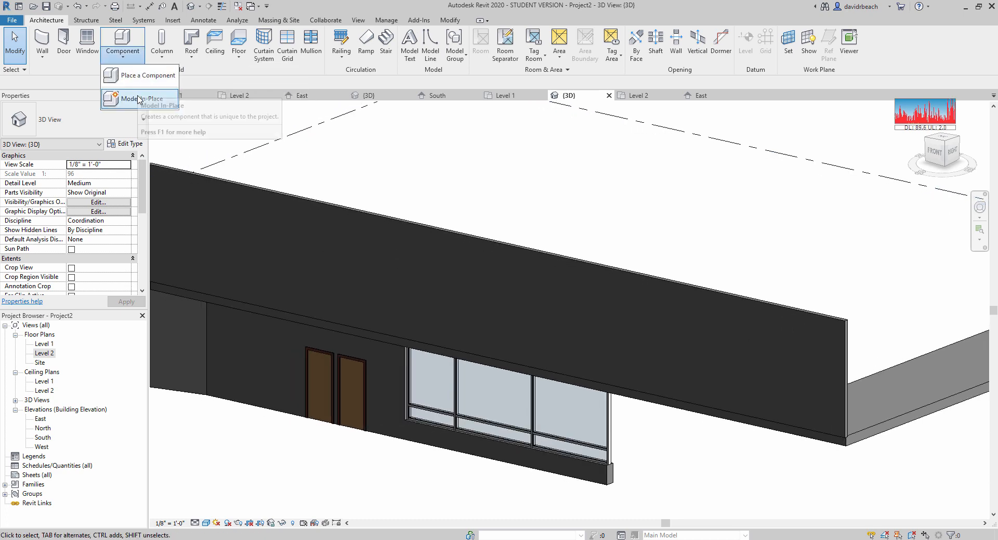
click(138, 99)
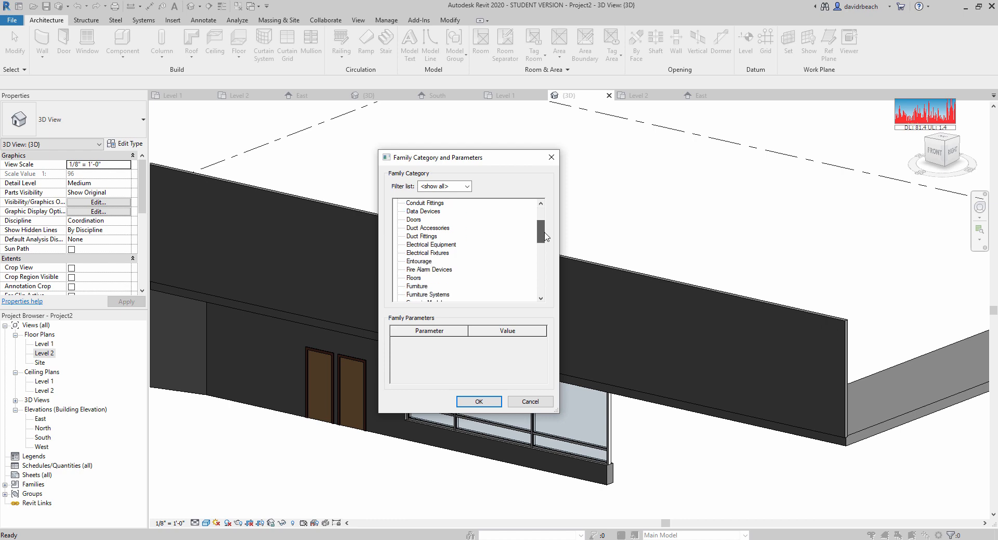
click(425, 286)
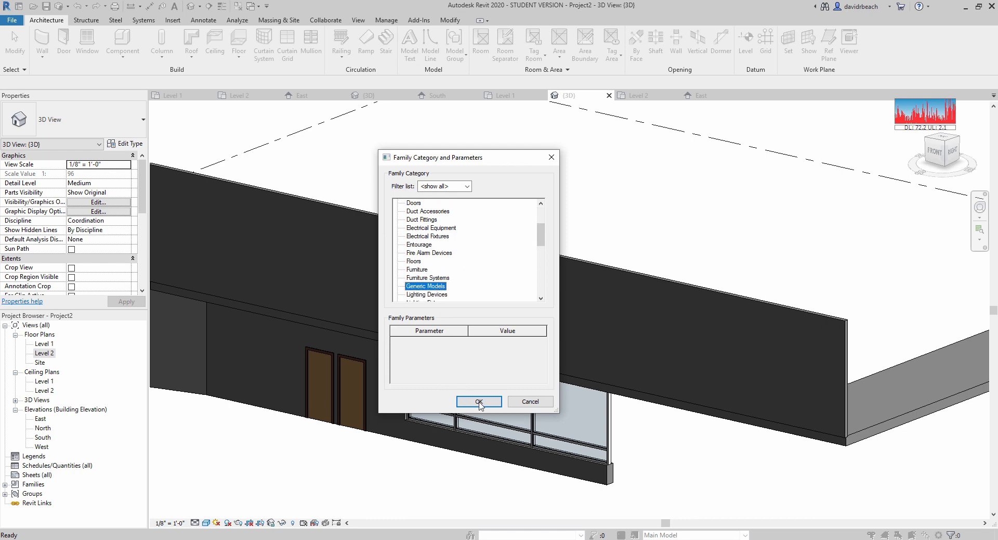
click(479, 401)
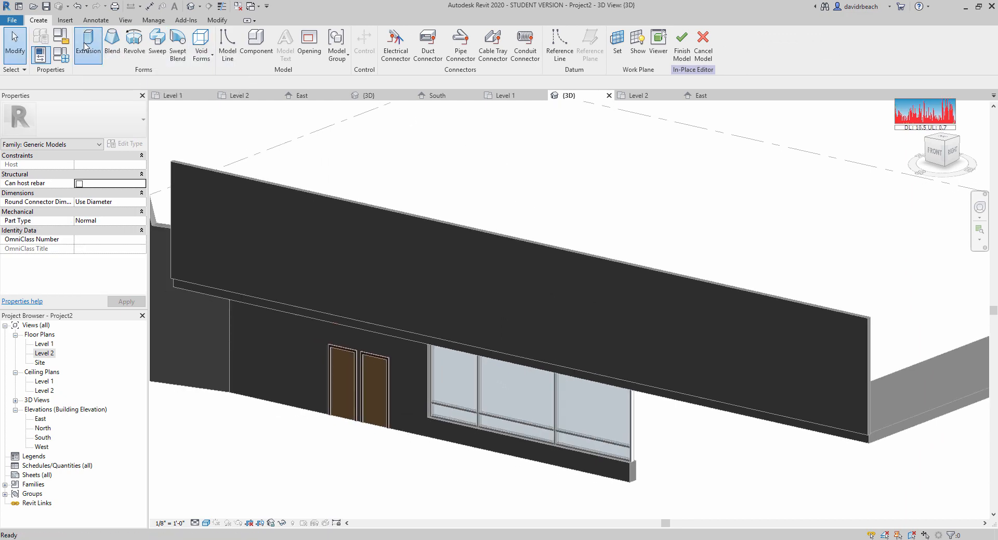
Start an extrusion and set its work plane by picking a face.
click(88, 42)
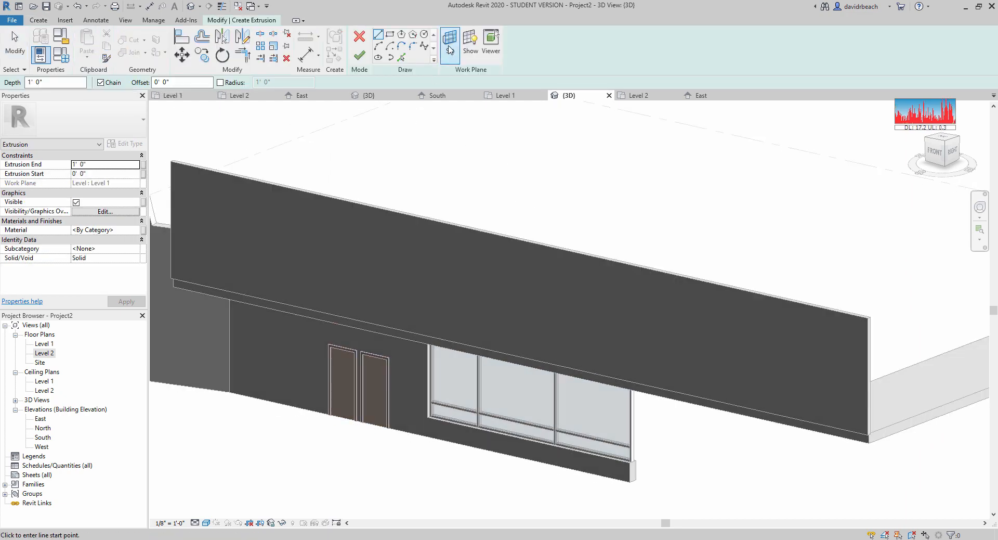
click(449, 40)
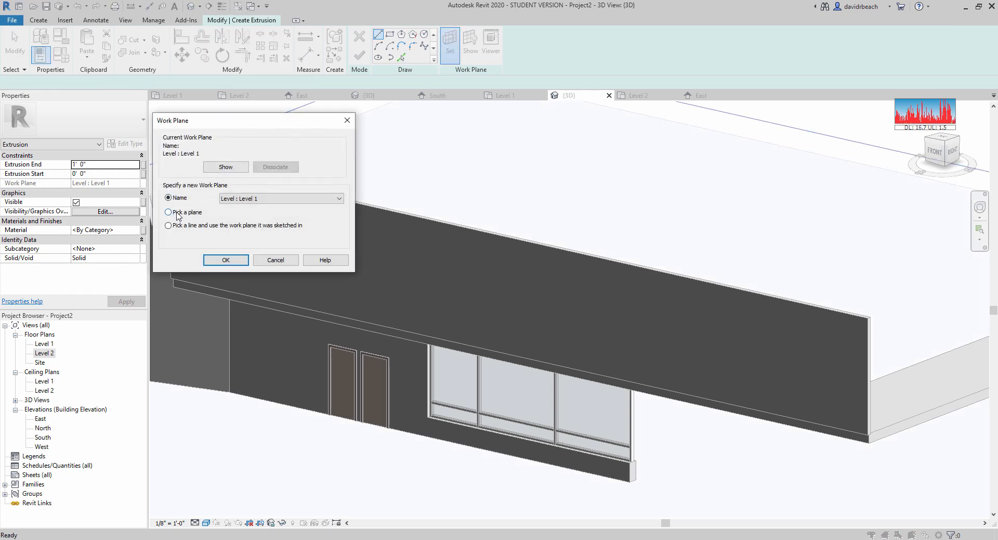
click(225, 260)
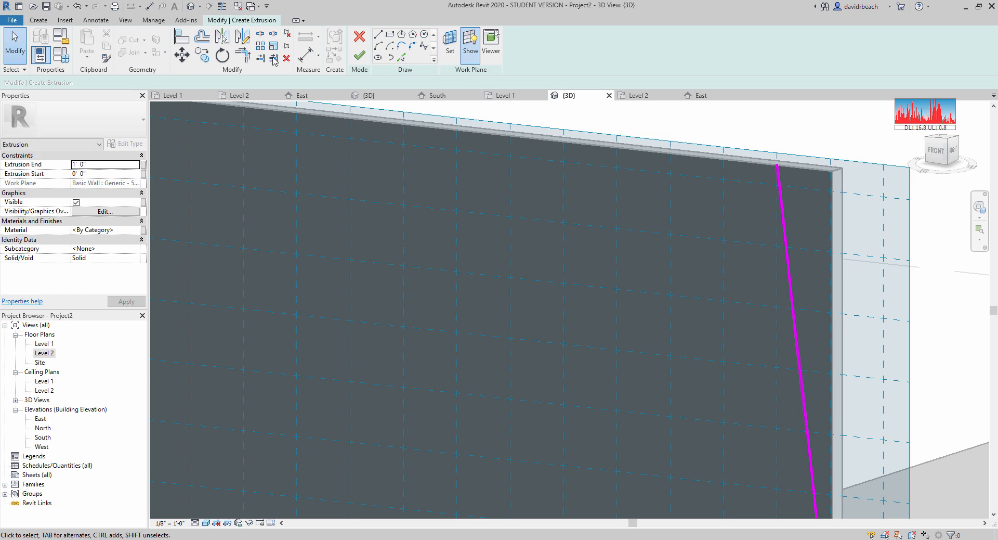
Draw the angled slat lines on the wall face and trim them to a corner.
click(274, 59)
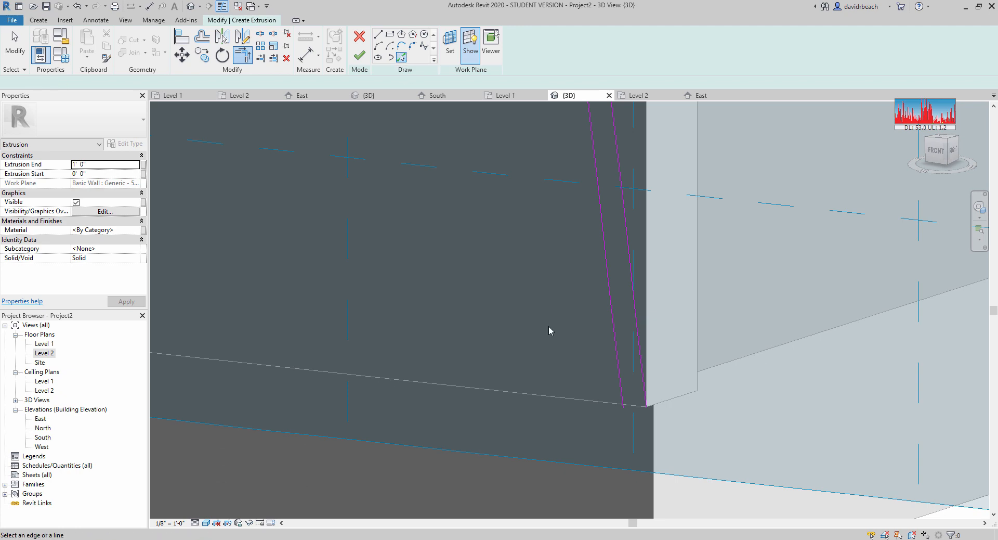
click(643, 405)
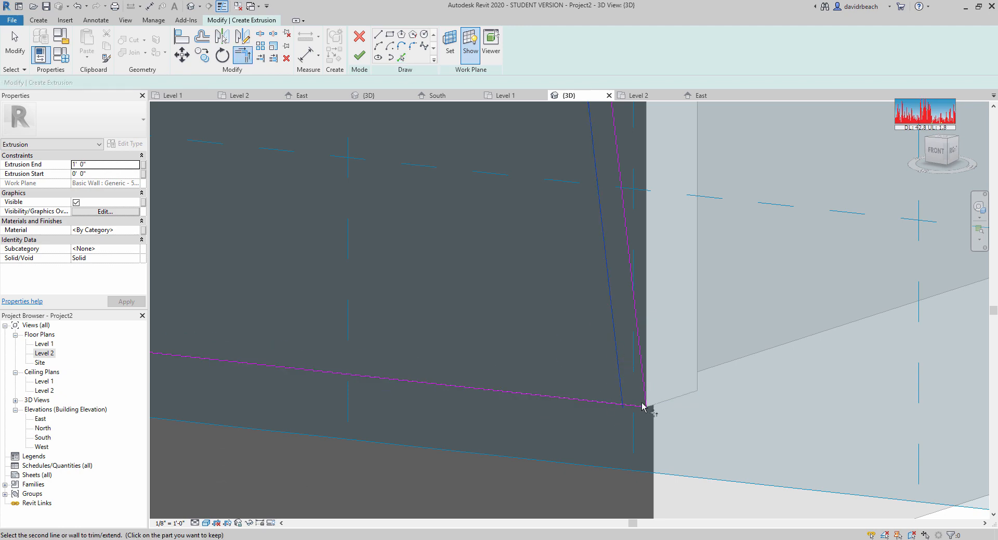
click(643, 406)
text(0)
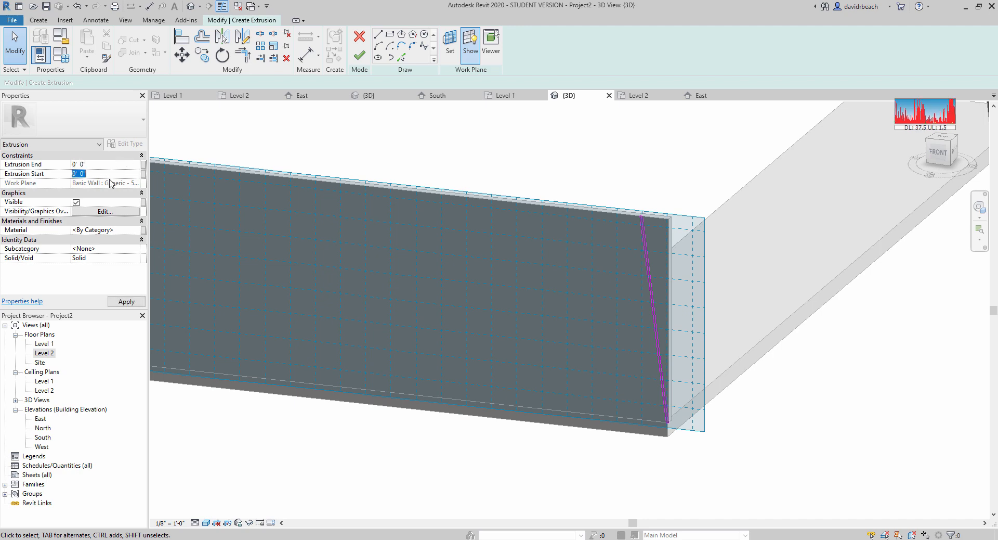
Set Extrusion End to 0' 5 1/2" and finish the slat extrusion.
click(105, 164)
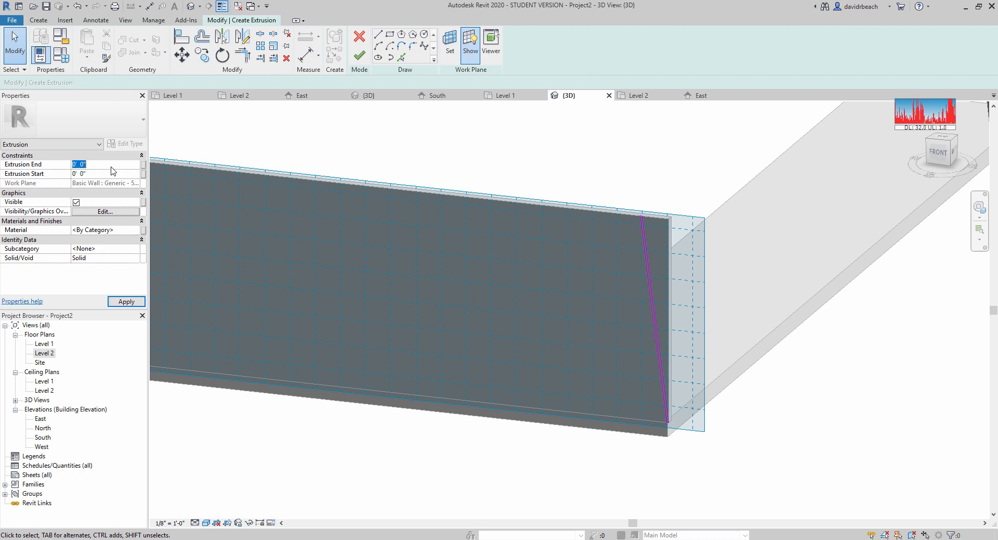
text(0 5.5)
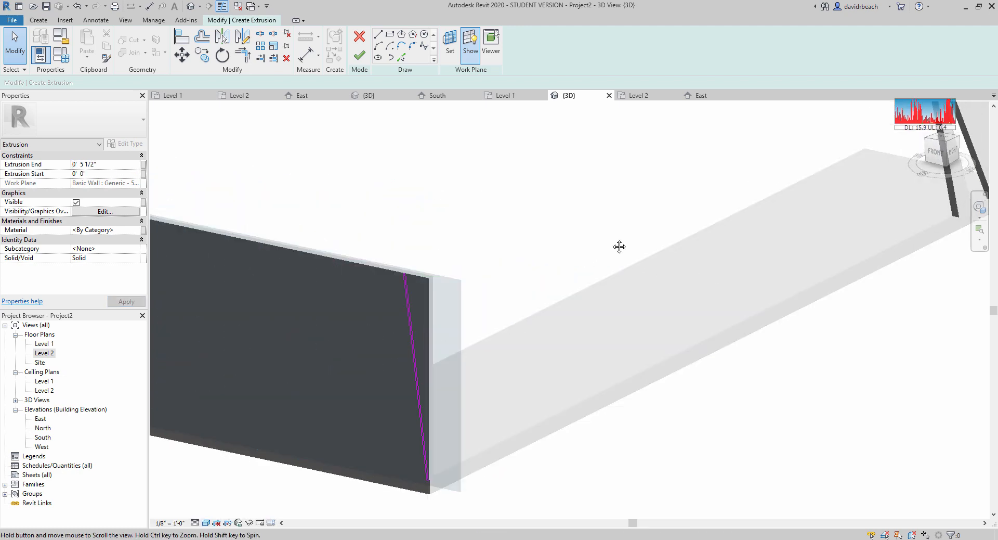
click(359, 58)
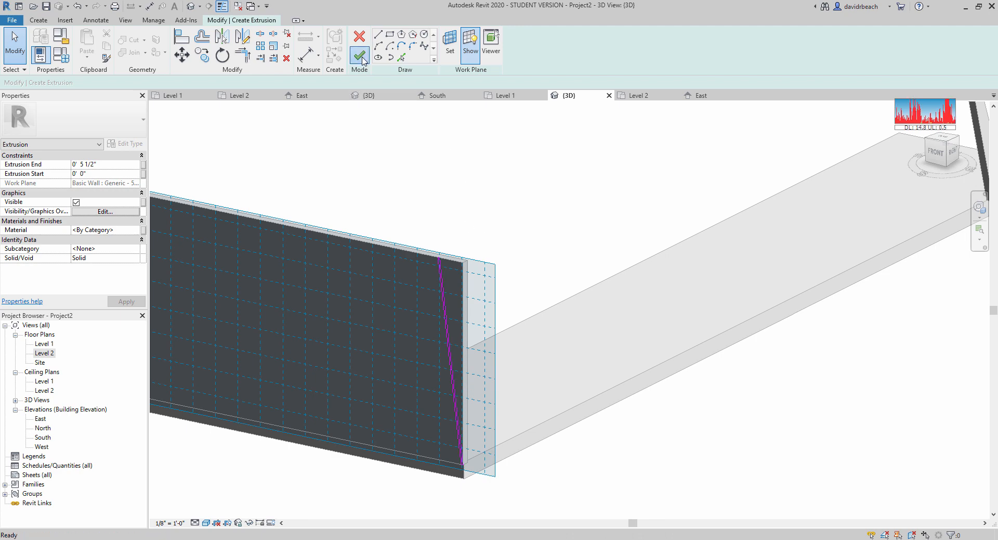
click(360, 39)
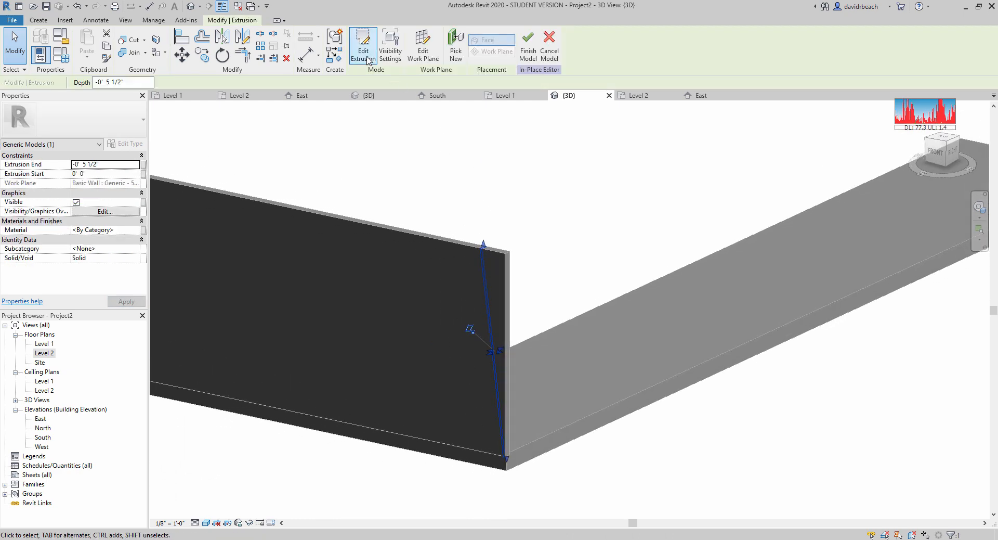
Reopen the extrusion sketch and add slat fin profiles at both balcony ends.
click(363, 45)
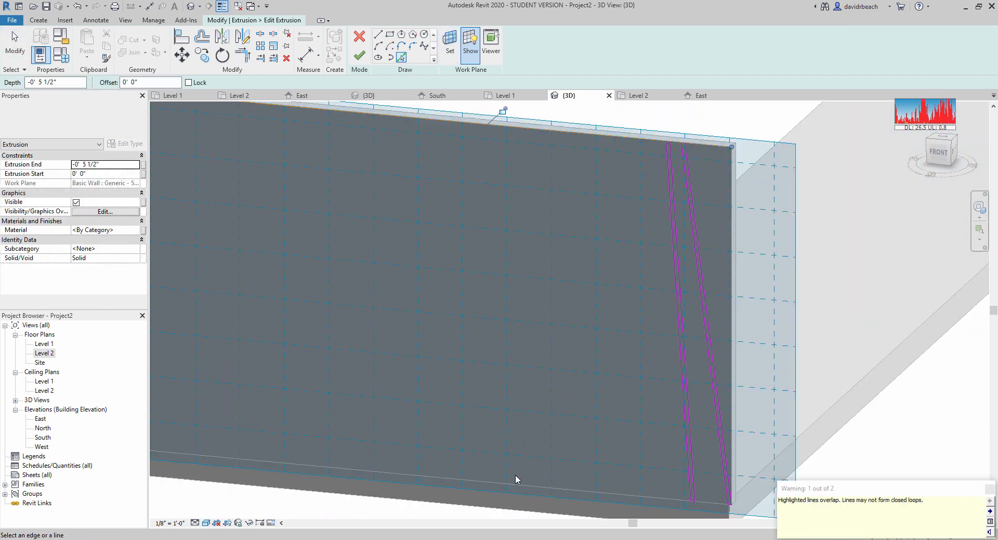
click(502, 121)
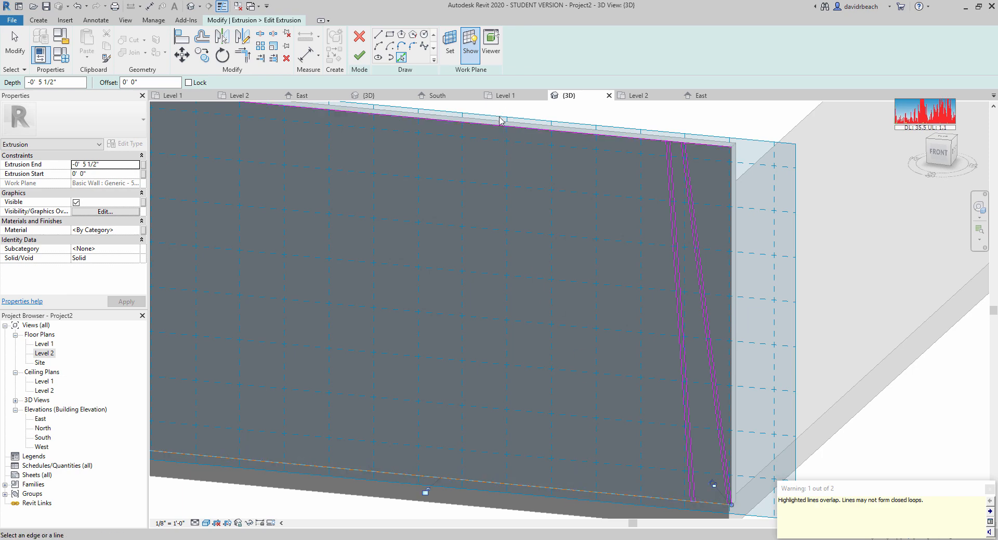
click(378, 33)
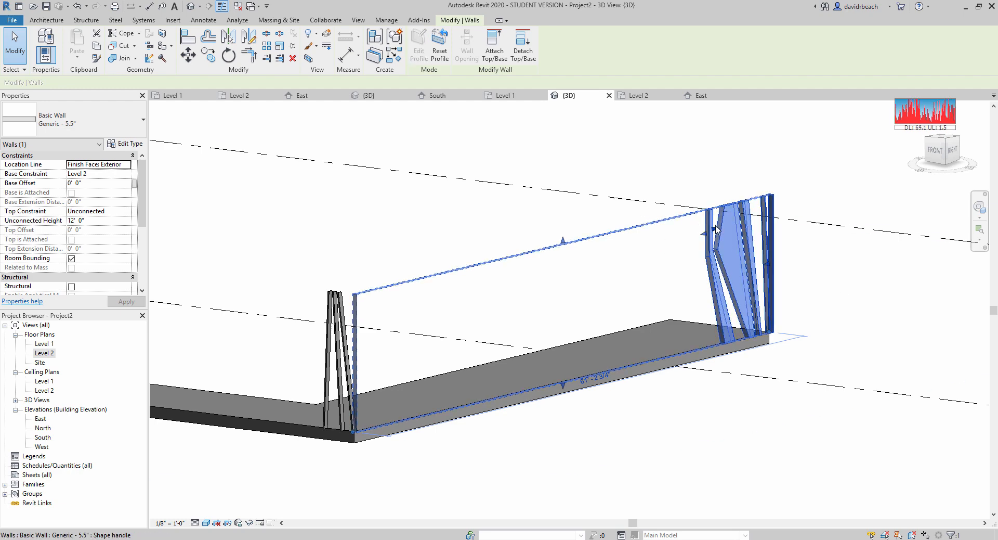
mouse_move(579, 218)
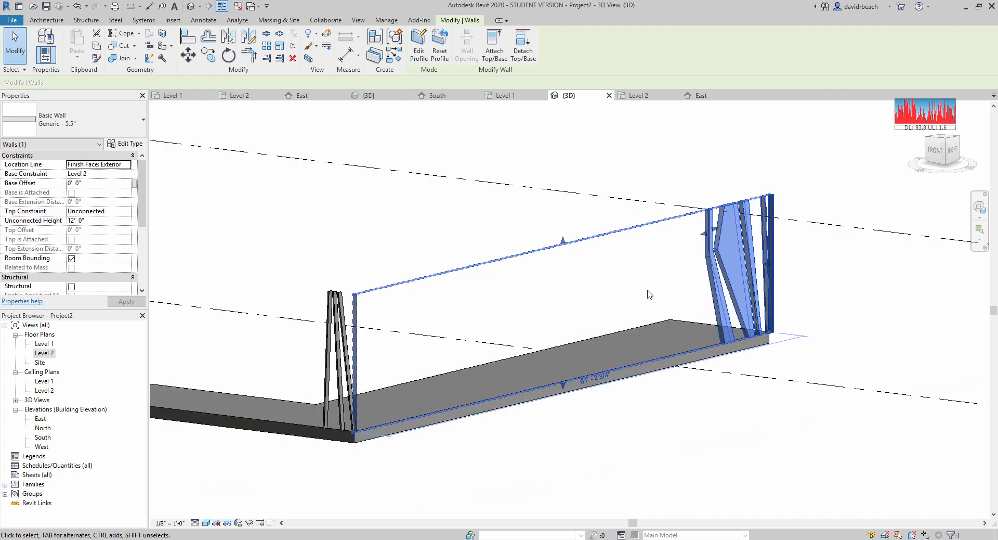
Reselect the balcony wall and reset its profile to a plain rectangle.
click(422, 209)
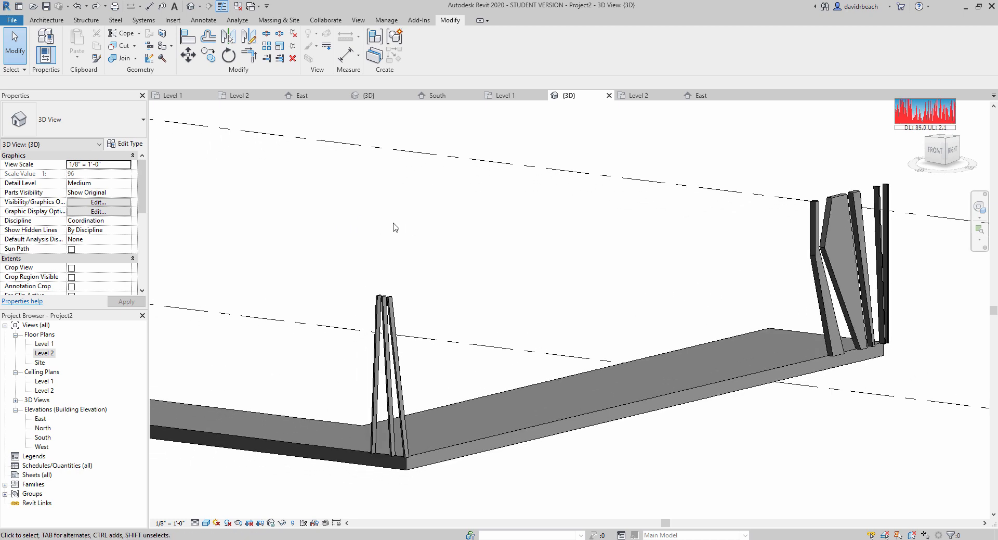
click(828, 255)
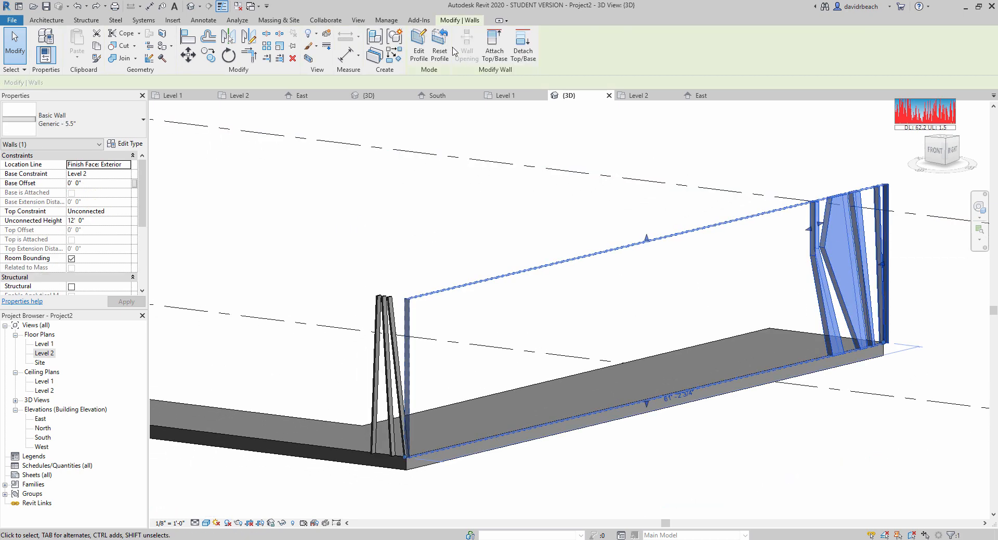
click(452, 267)
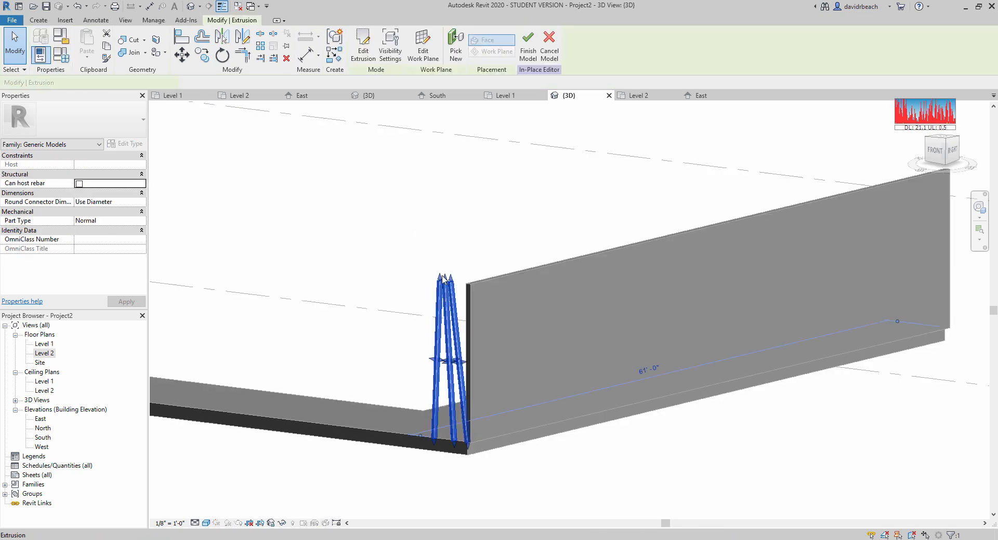
Review the slat extrusion sketch, finish the edit, then finish the in-place model.
click(363, 45)
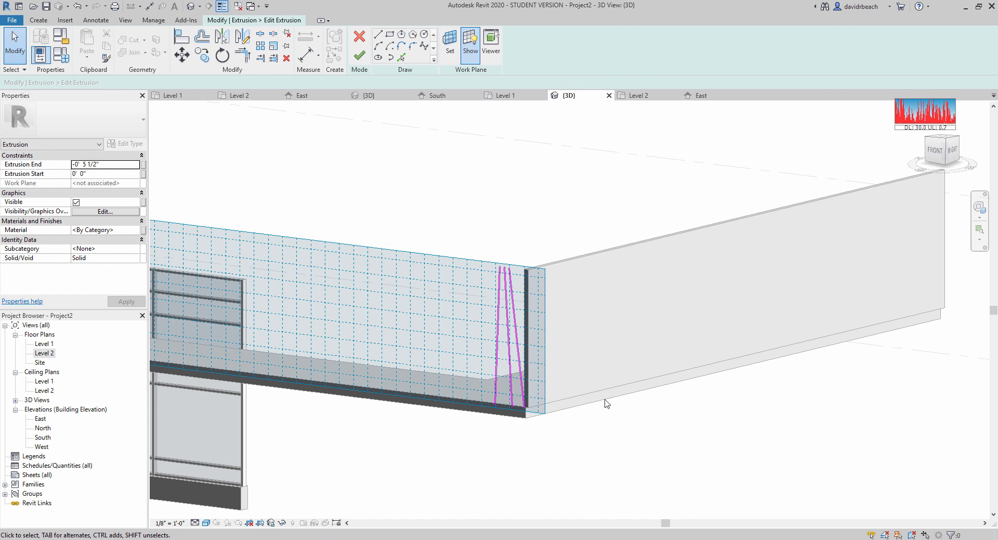
mouse_move(409, 240)
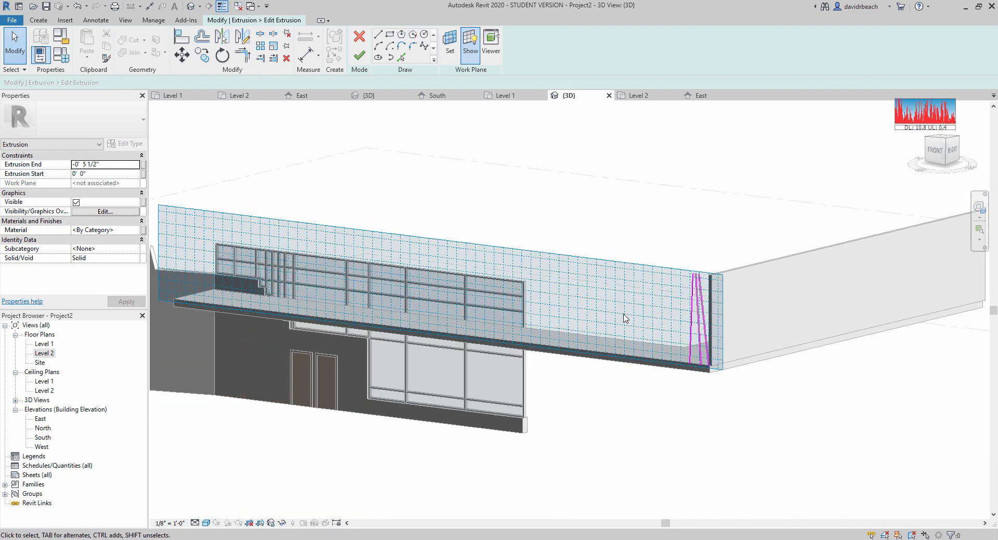
mouse_move(490, 123)
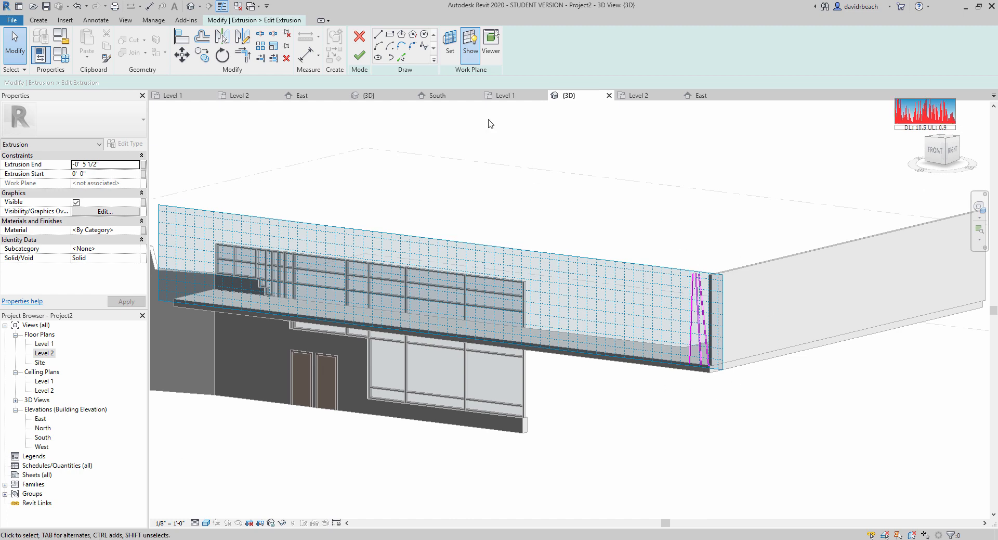
click(359, 42)
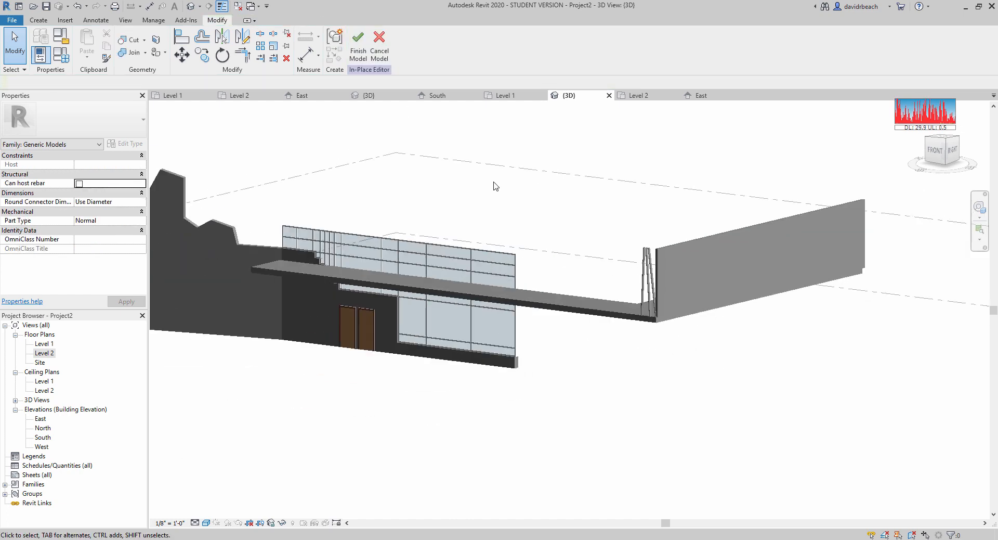
click(358, 47)
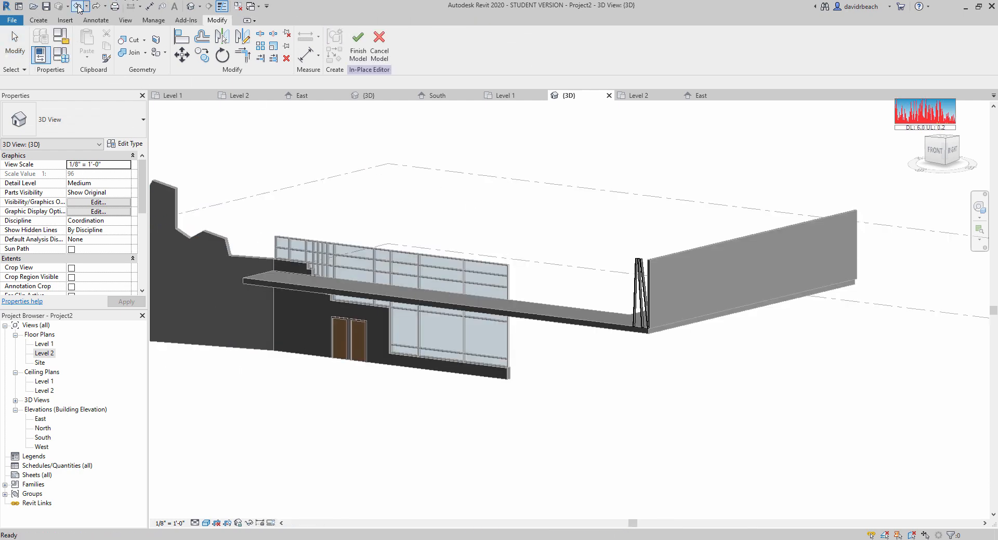
click(357, 45)
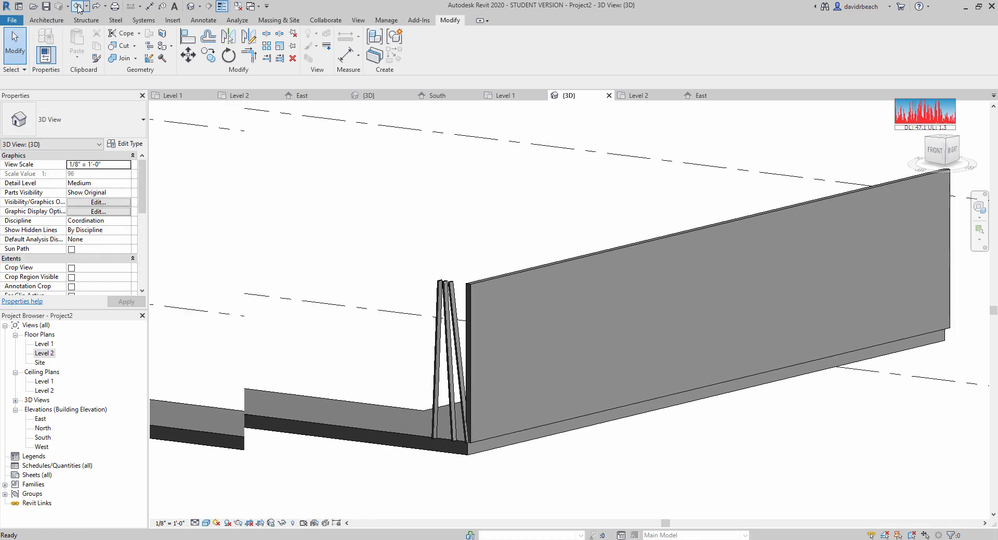